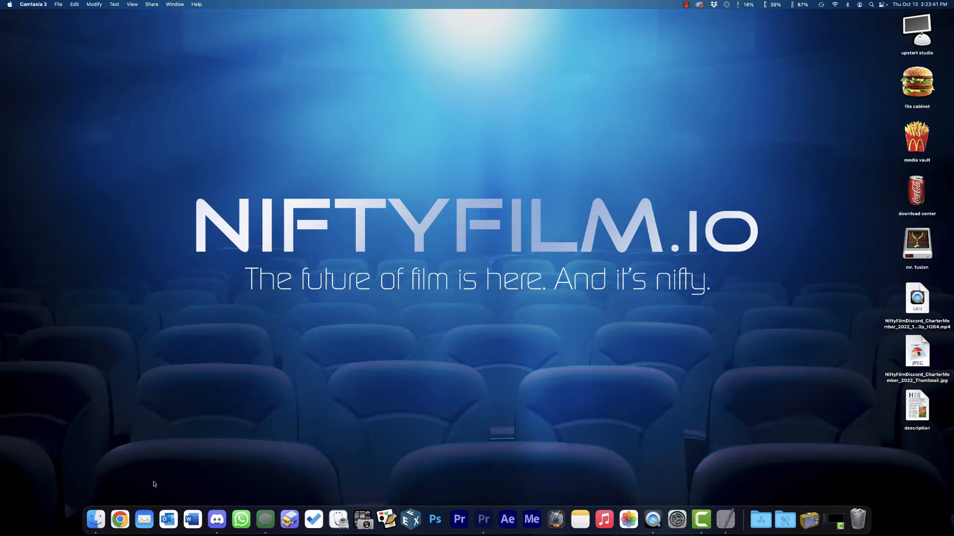
pyautogui.click(119, 520)
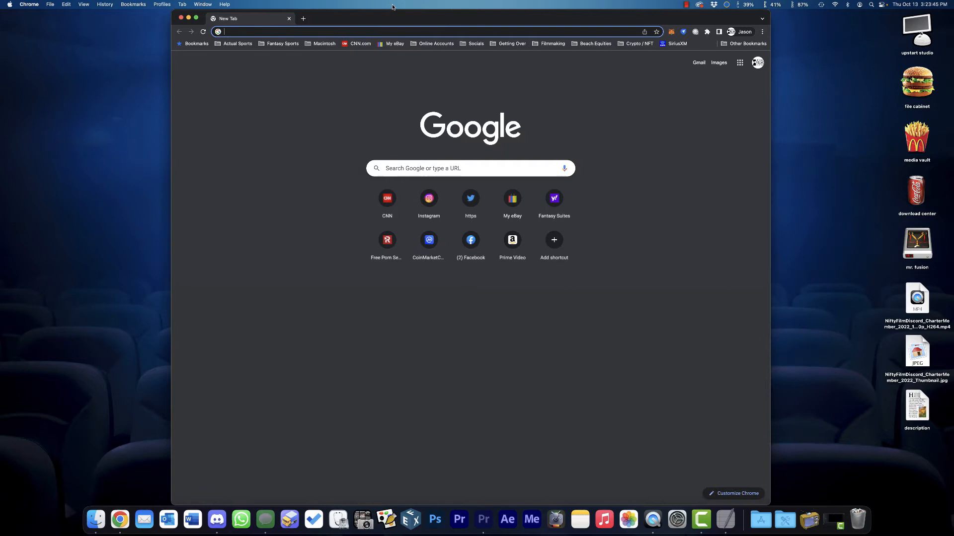
pyautogui.write('https://studio.manifold.xyz/home')
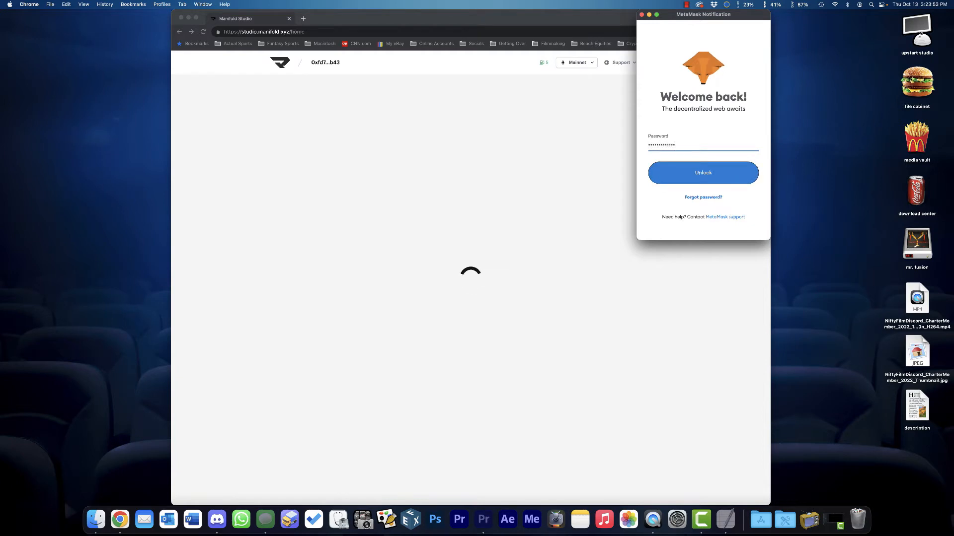
# Unlock the wallet, then follow the Introducing Claim Page 'Use now' banner to Your Apps.
pyautogui.click(702, 173)
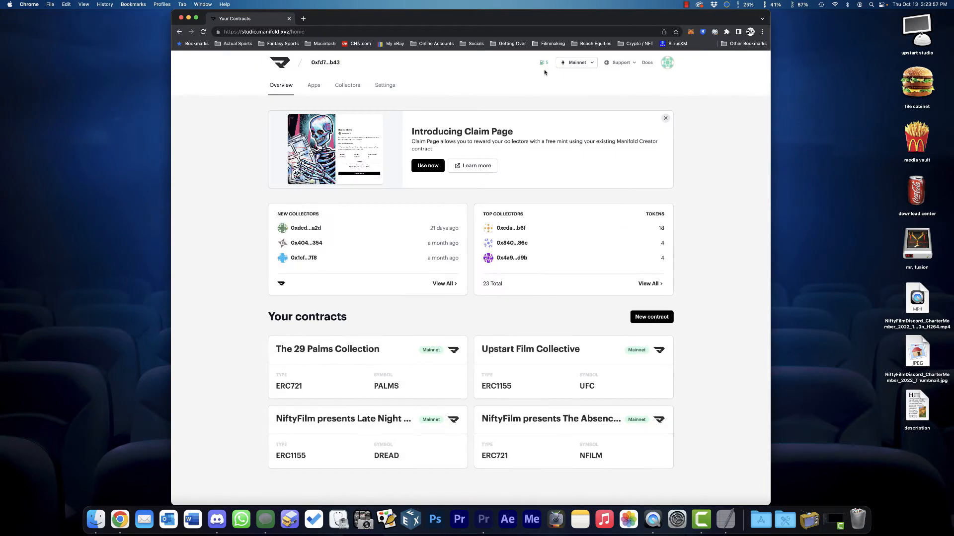
pyautogui.moveTo(461, 146)
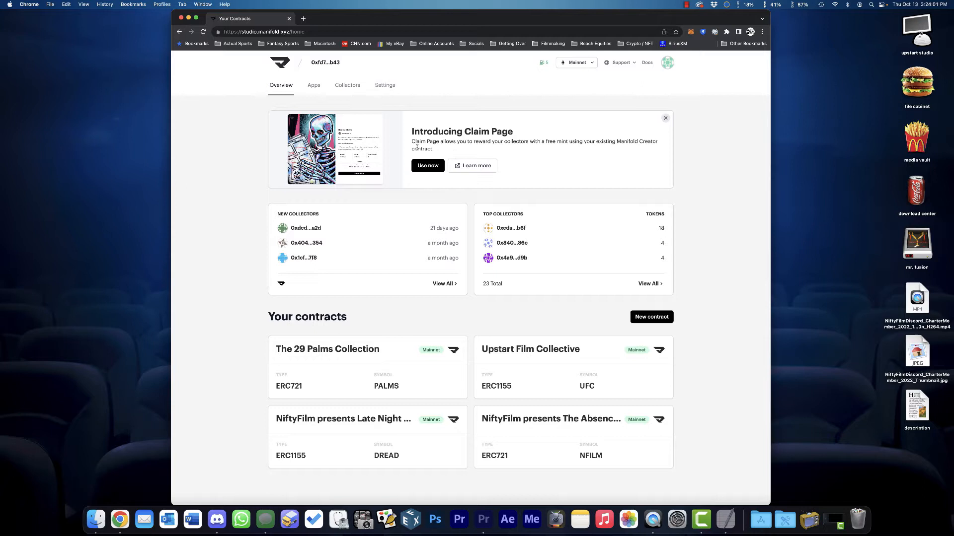
pyautogui.moveTo(655, 148)
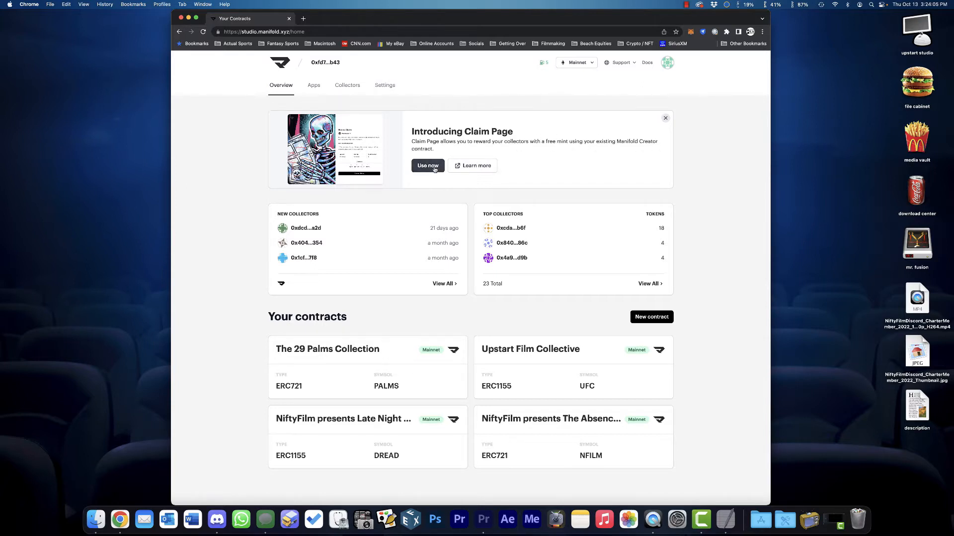
pyautogui.click(313, 85)
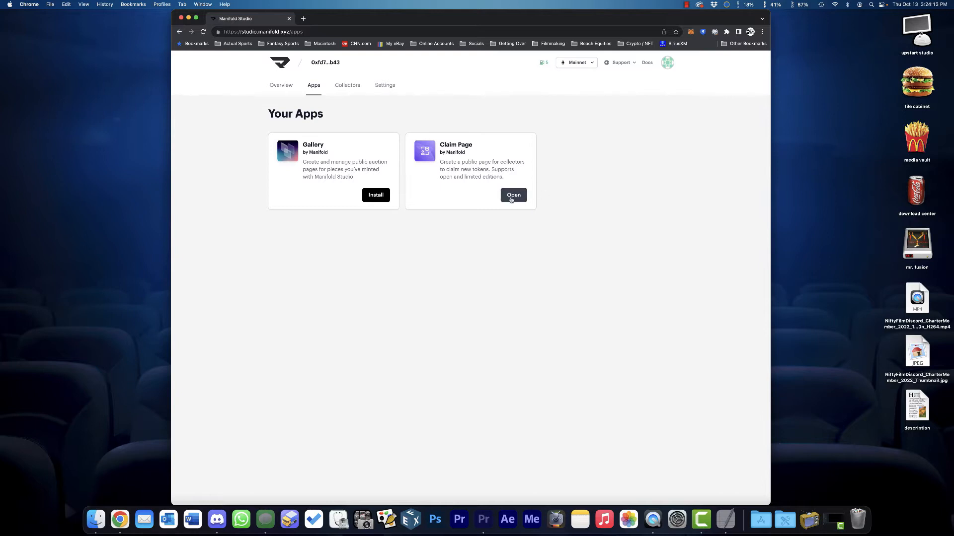
# Open the Claim Page app, start a new claim page and pick the Upstart Film Collective contract.
pyautogui.click(512, 195)
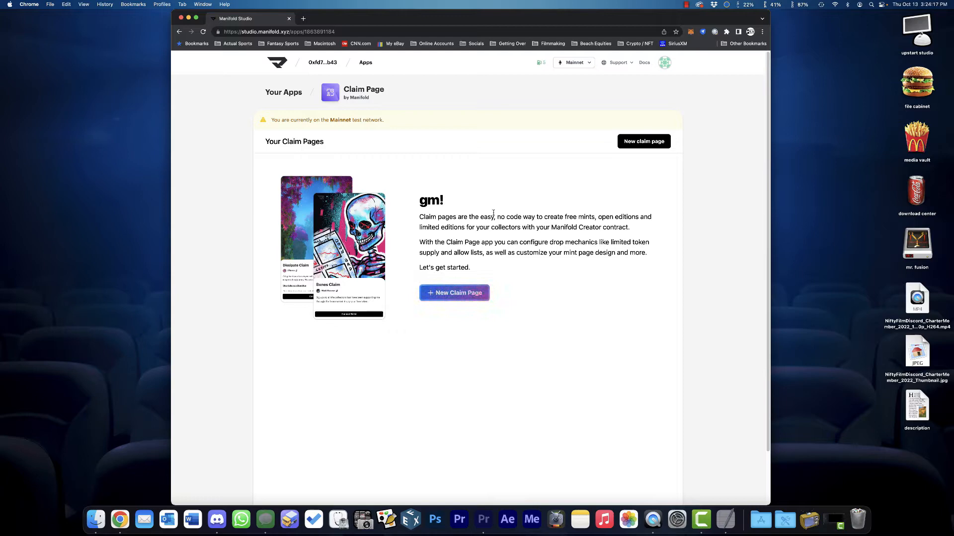
pyautogui.scroll(-3)
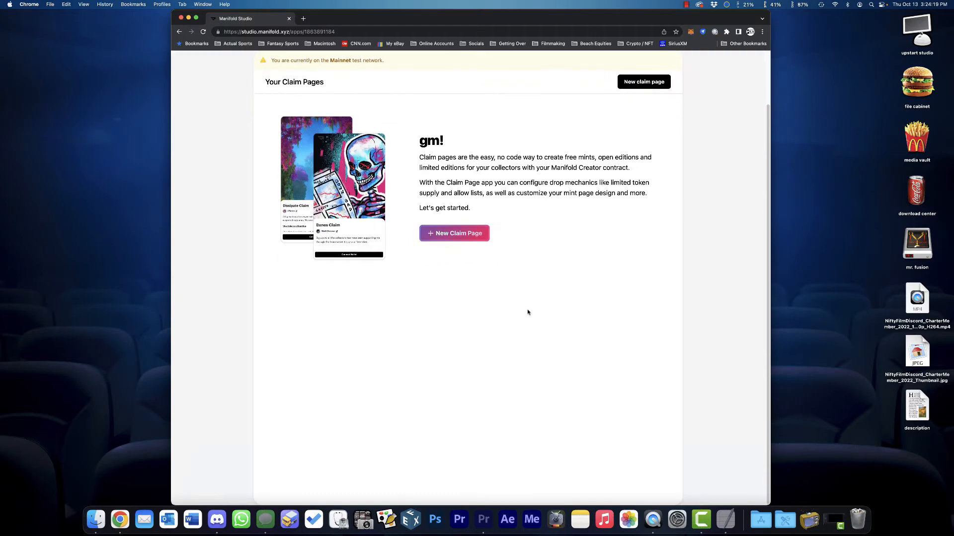
pyautogui.click(453, 233)
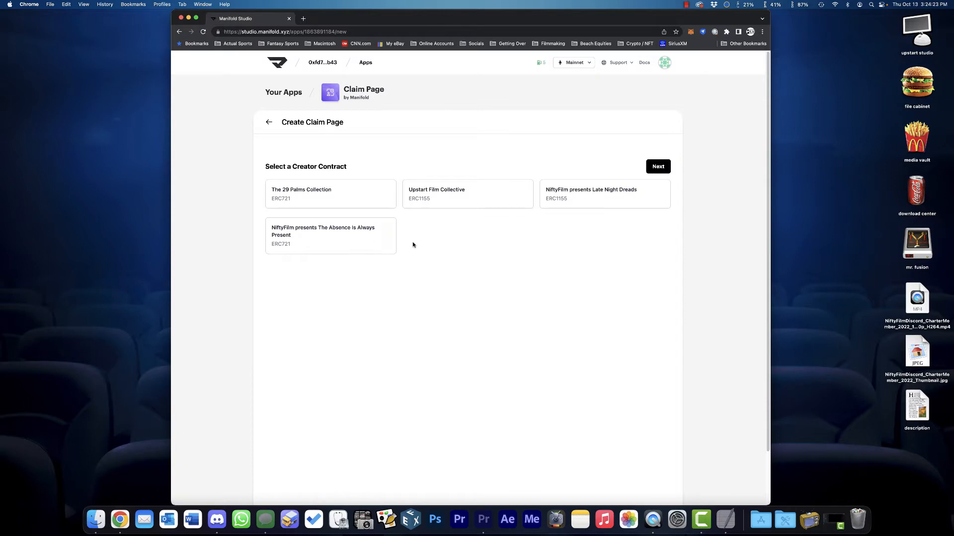
pyautogui.click(467, 195)
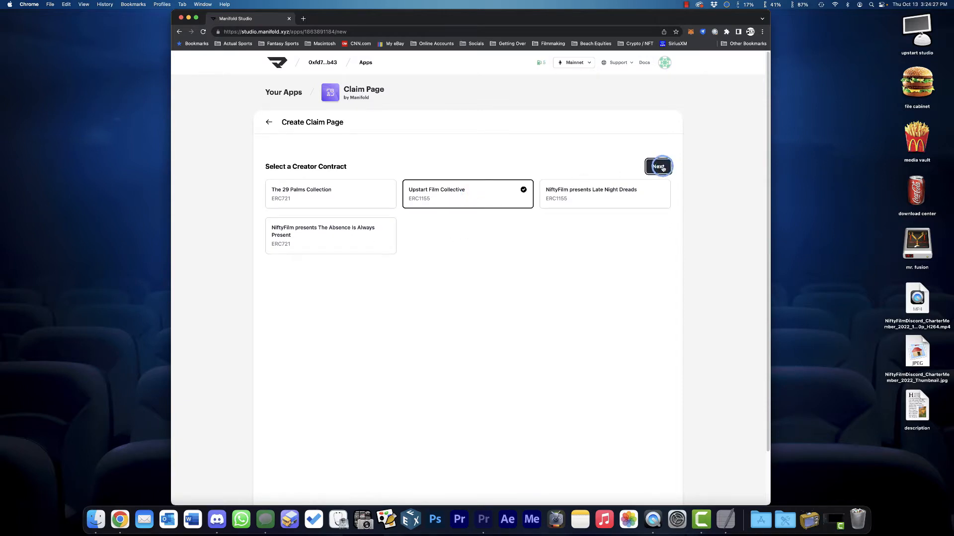
# Continue to Prepare Token and select the Charter Member description text file.
pyautogui.click(658, 166)
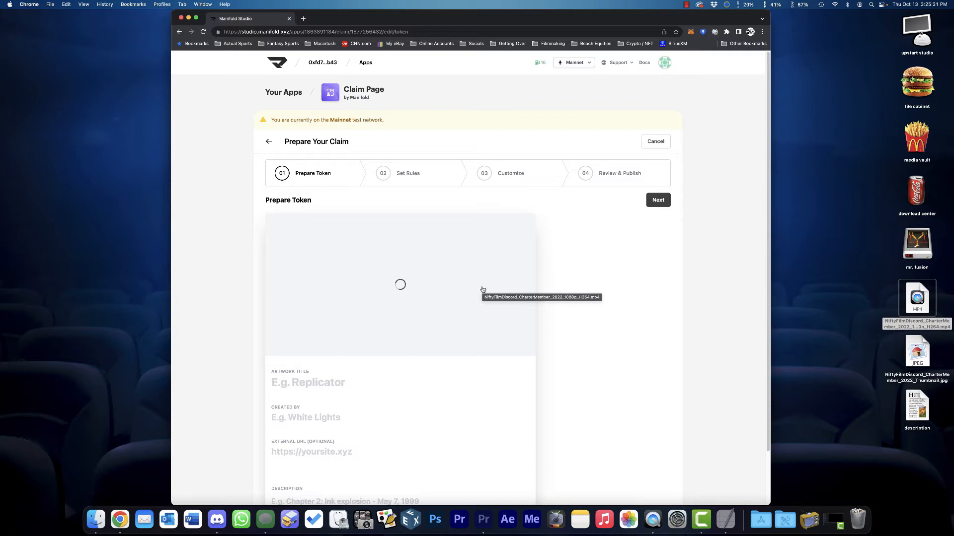
pyautogui.moveTo(578, 334)
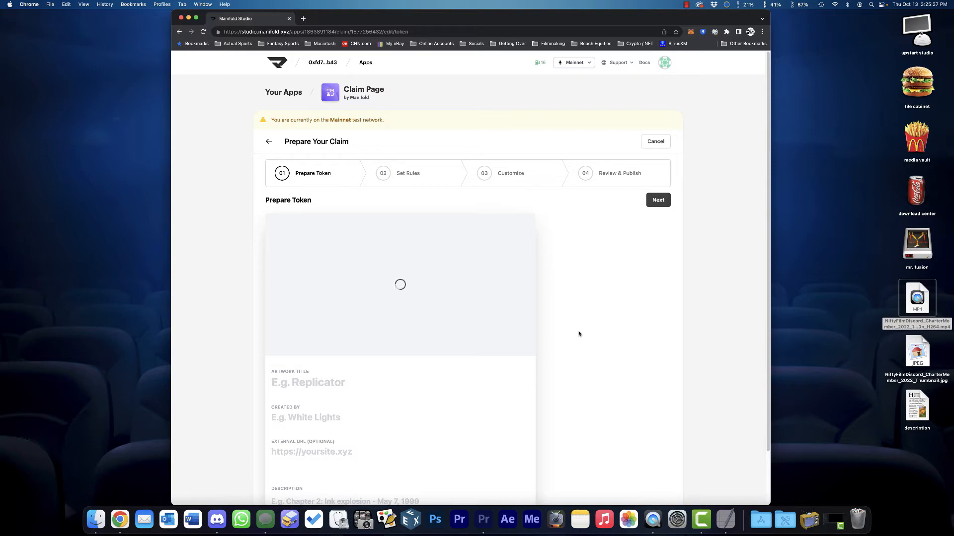
pyautogui.scroll(-3)
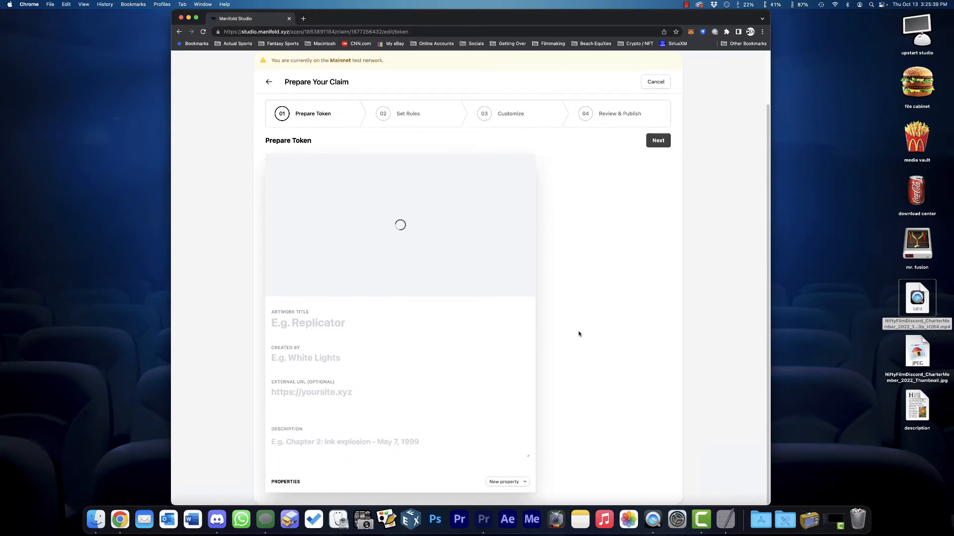
pyautogui.click(917, 407)
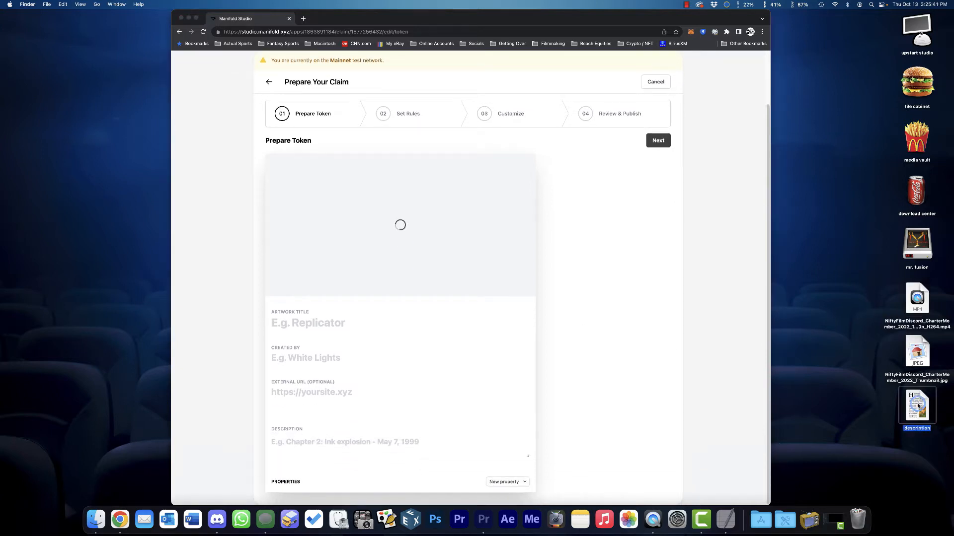
# Open the description file, enter the website URL and set Created By to 'NiftyFilm'.
pyautogui.doubleClick(917, 405)
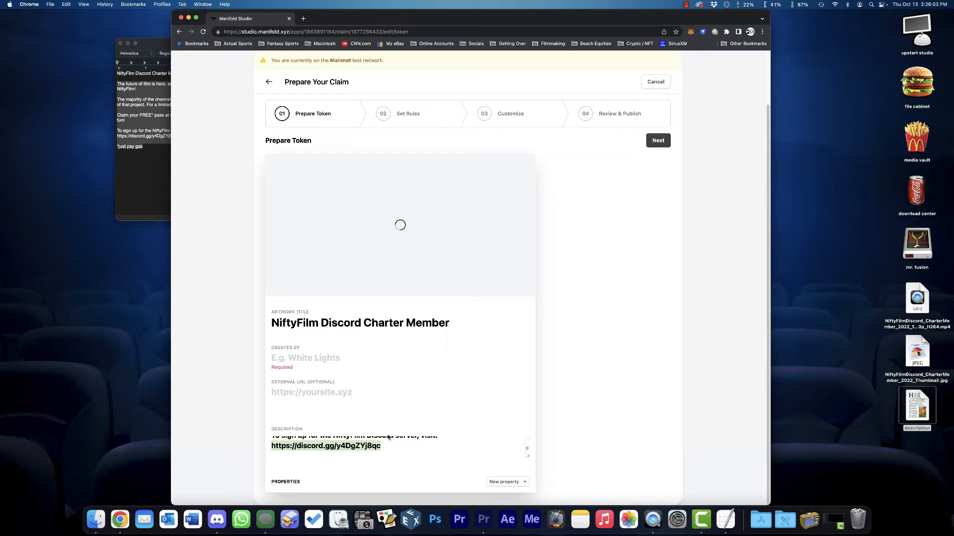
pyautogui.write('https://')
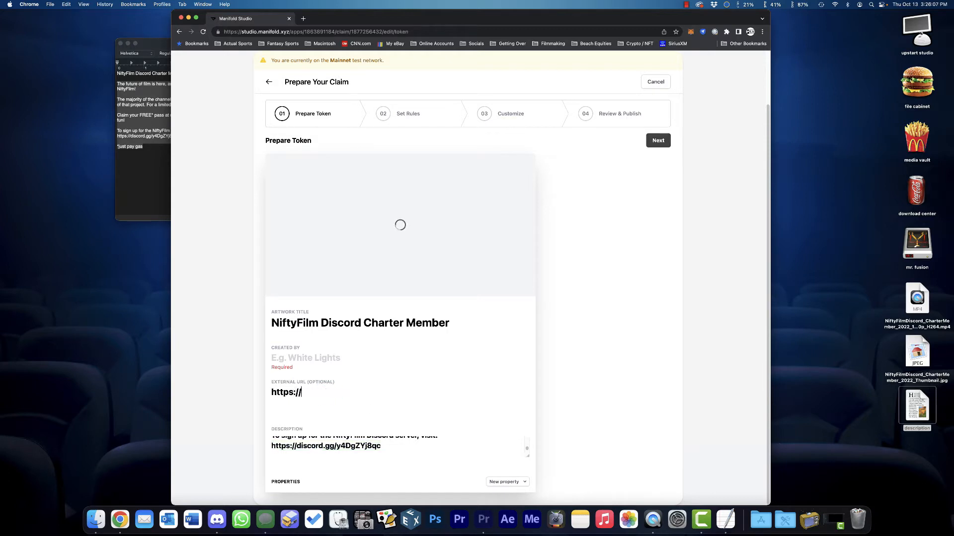
pyautogui.write('www.niftyfilm.io/')
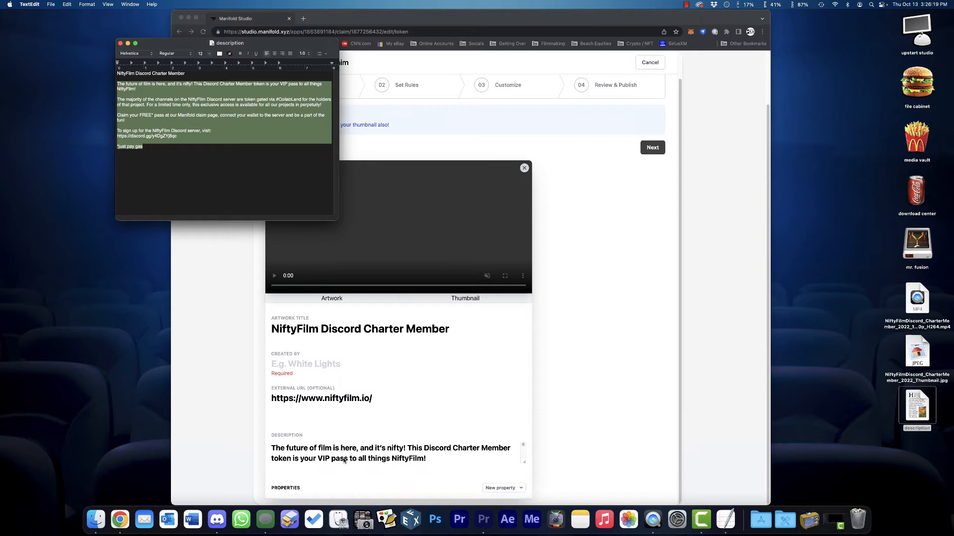
pyautogui.click(310, 363)
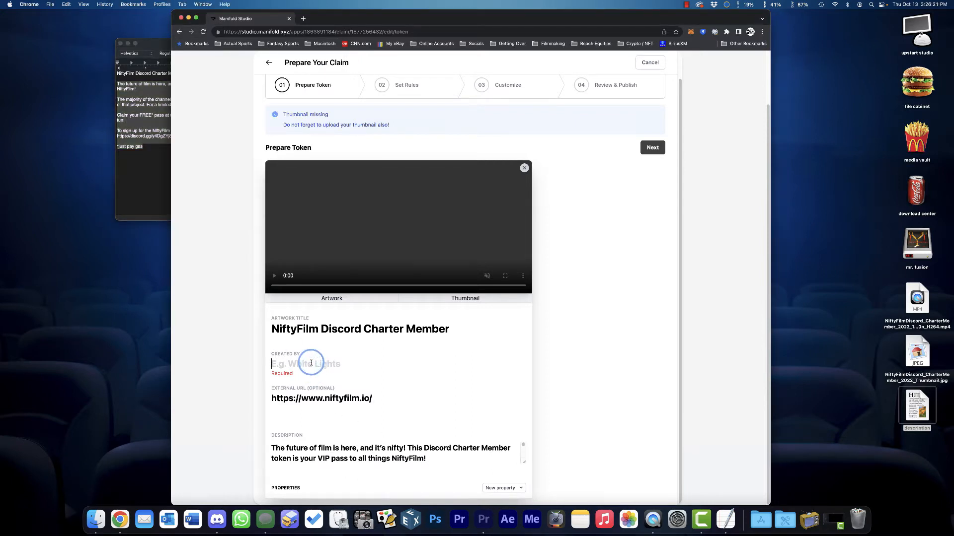
pyautogui.write('NiftyFilm')
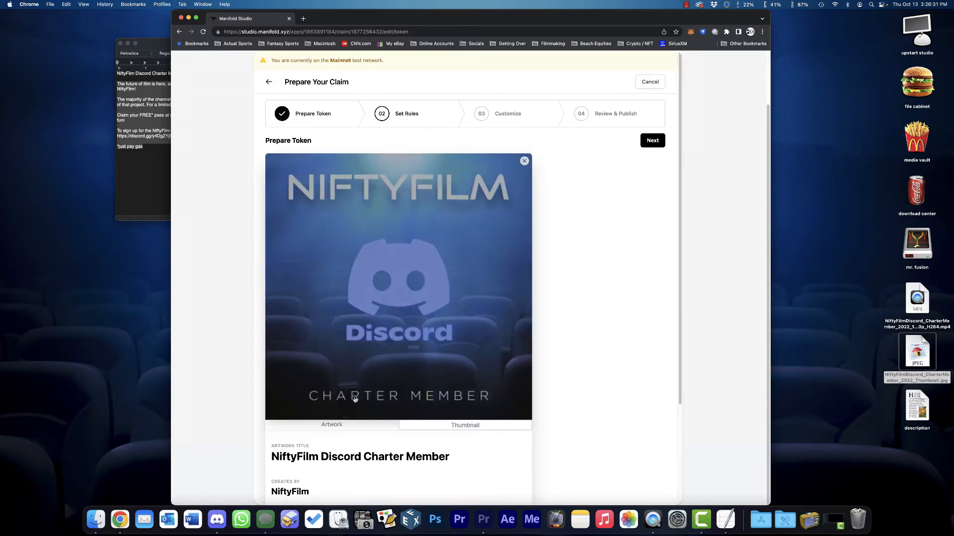
pyautogui.click(397, 287)
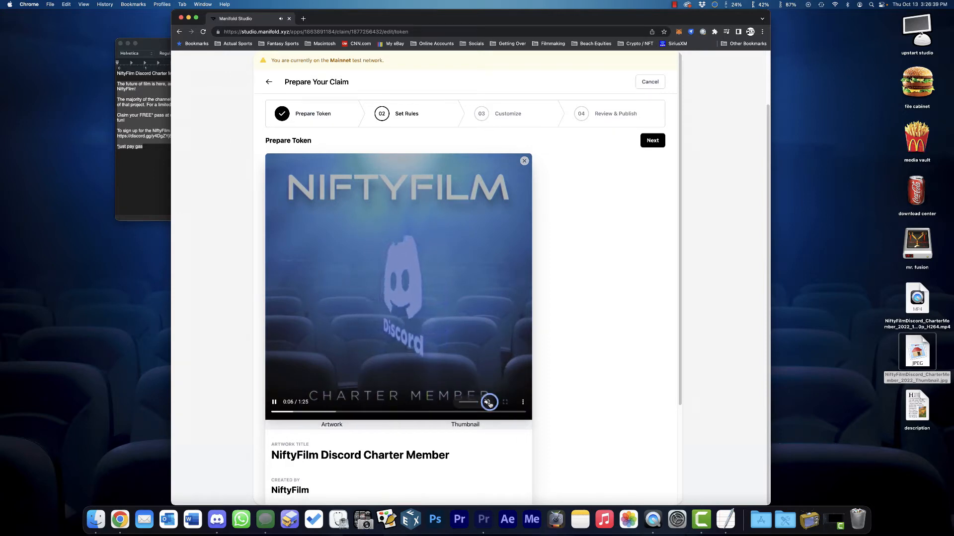
pyautogui.scroll(-3)
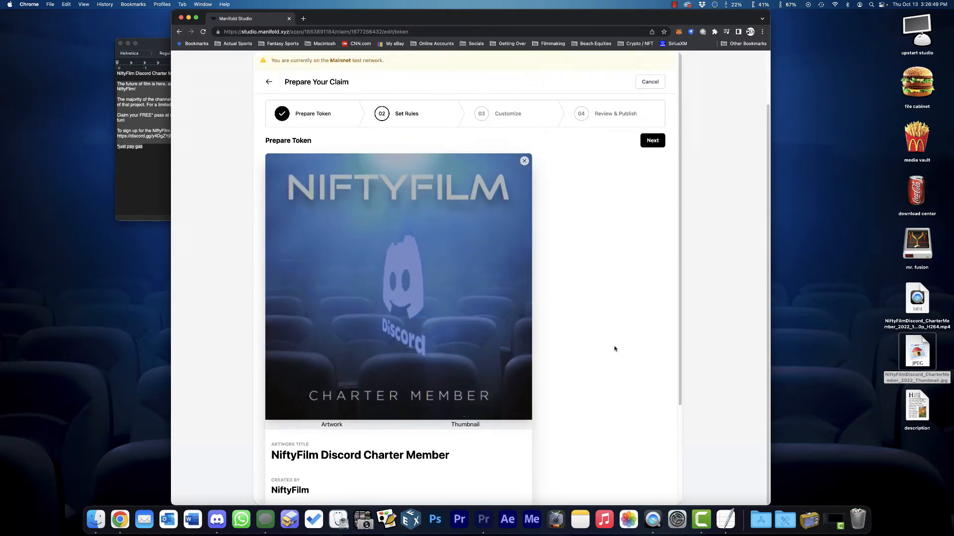
# Advance to Set Claim Rules and switch Token Supply to Unlimited.
pyautogui.click(652, 140)
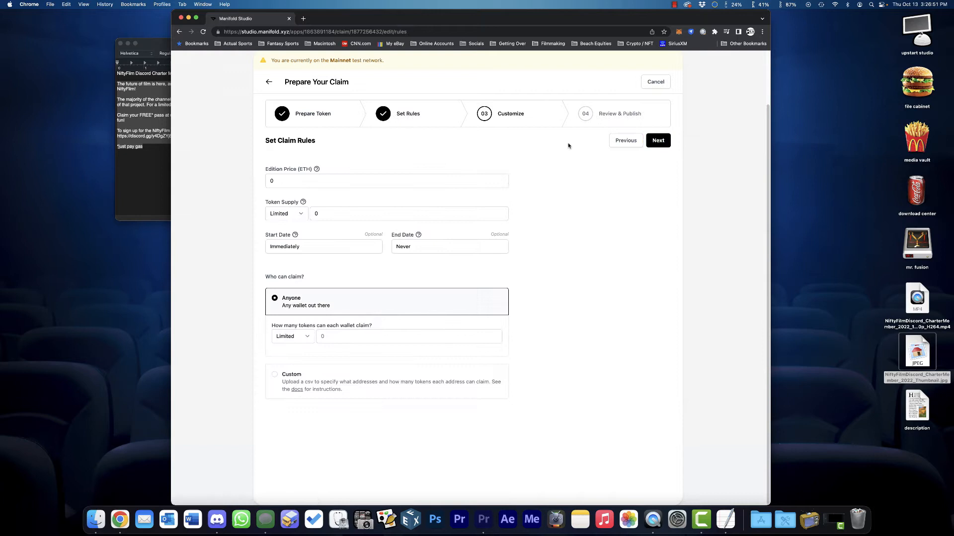
pyautogui.moveTo(315, 169)
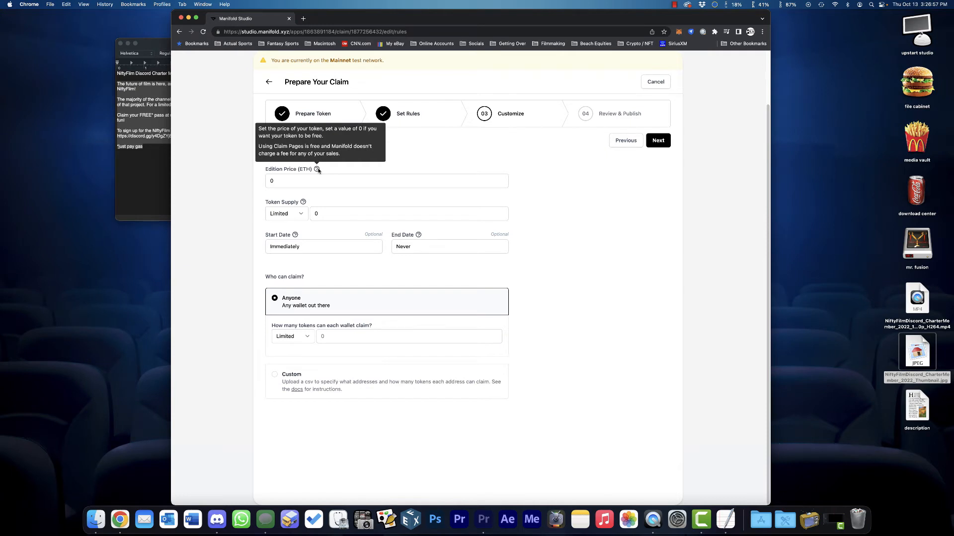
pyautogui.click(285, 213)
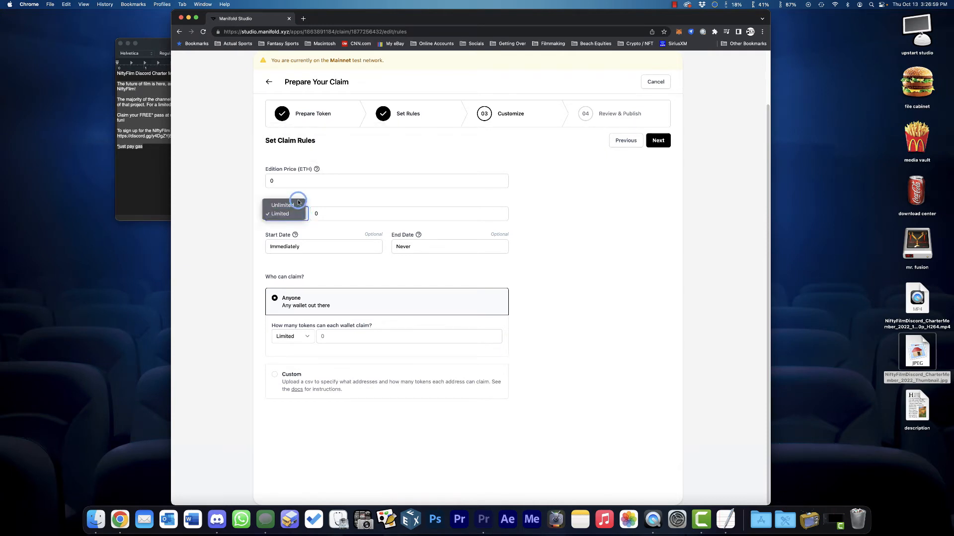
pyautogui.click(281, 205)
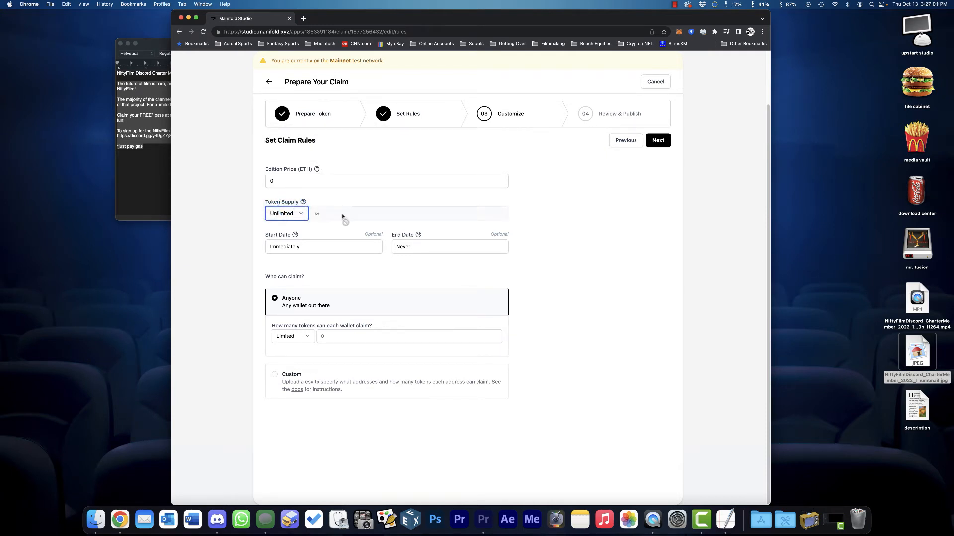
pyautogui.click(449, 247)
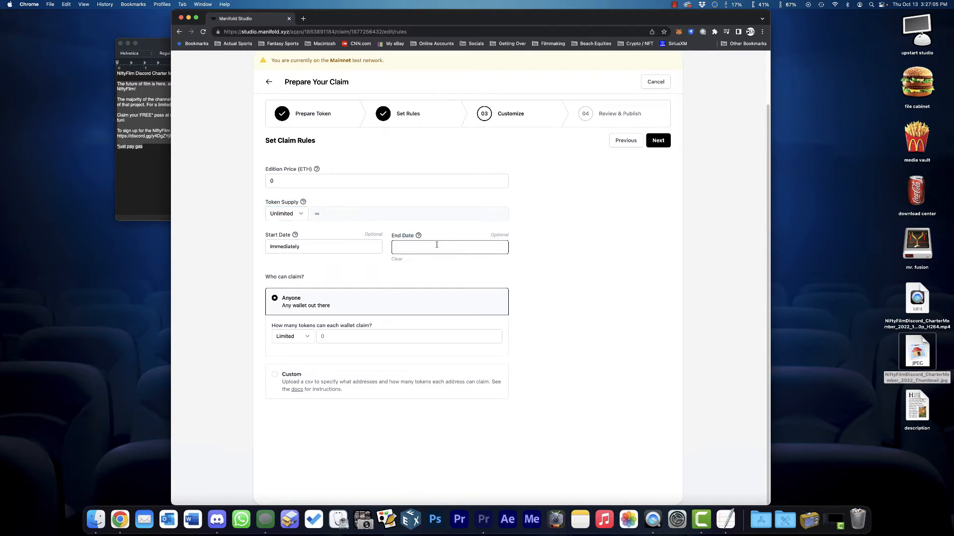
pyautogui.moveTo(418, 236)
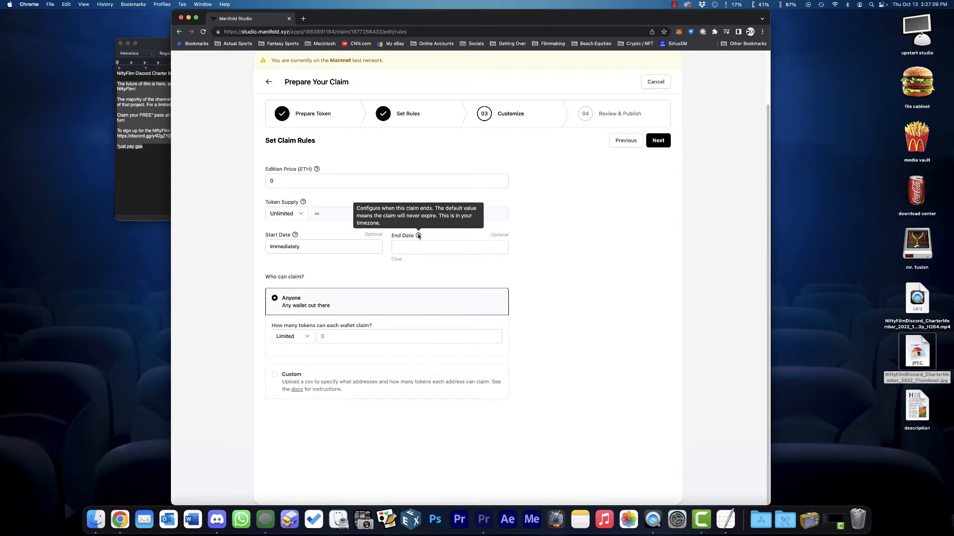
# In the End Date picker choose December 31, 2022 and 11:30 PM, then verify it.
pyautogui.click(449, 247)
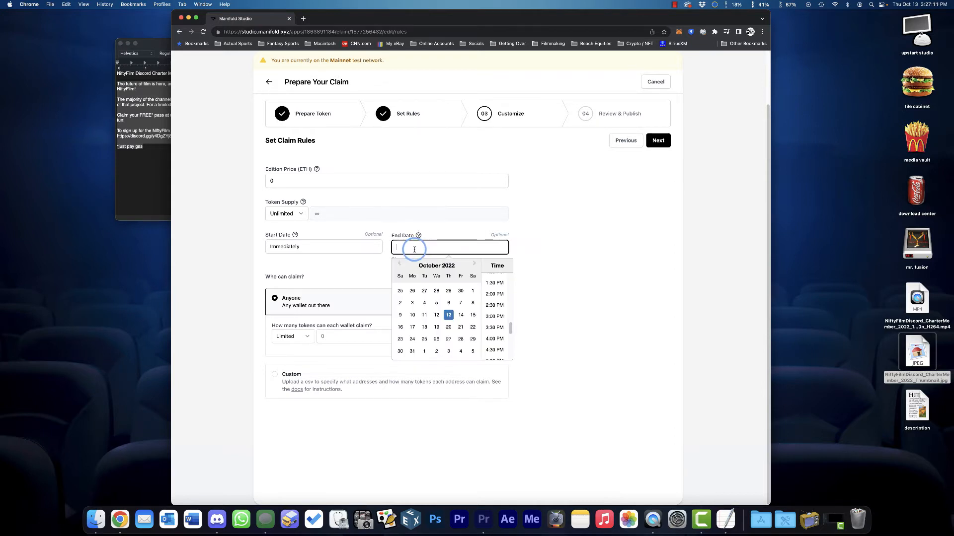
pyautogui.click(473, 265)
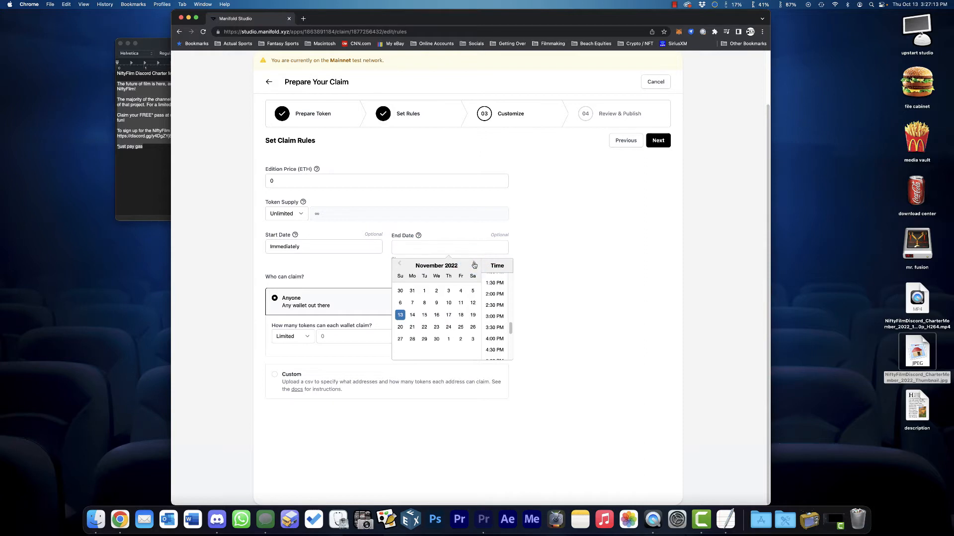
pyautogui.click(474, 265)
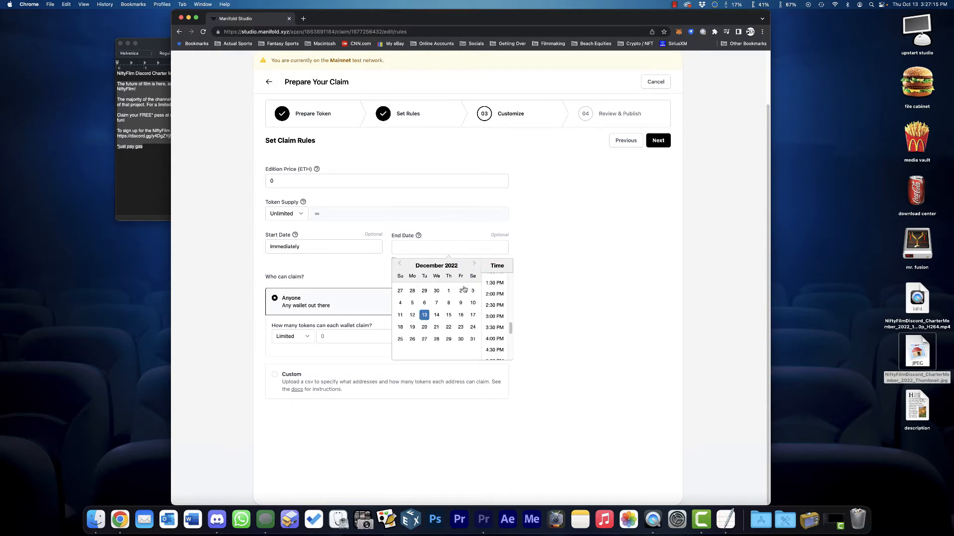
pyautogui.click(472, 338)
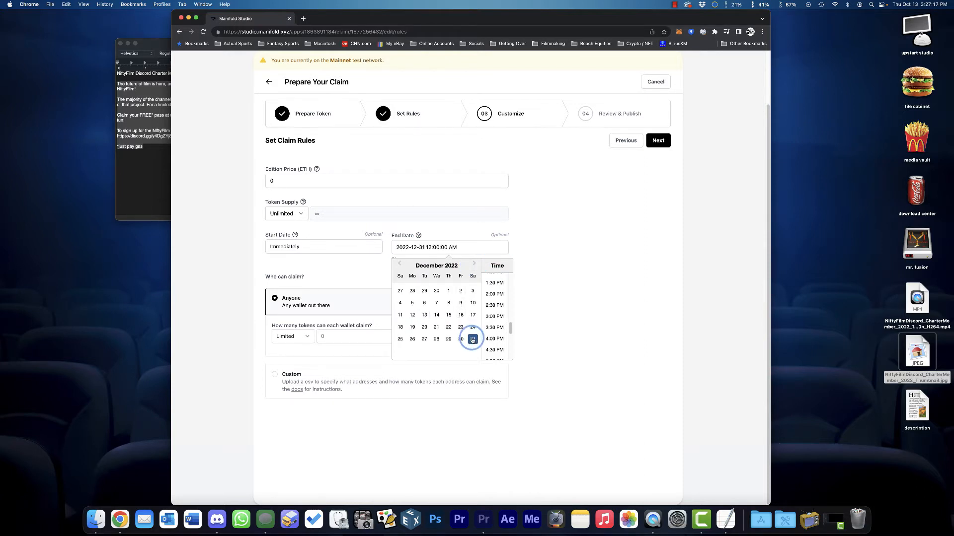
pyautogui.click(472, 339)
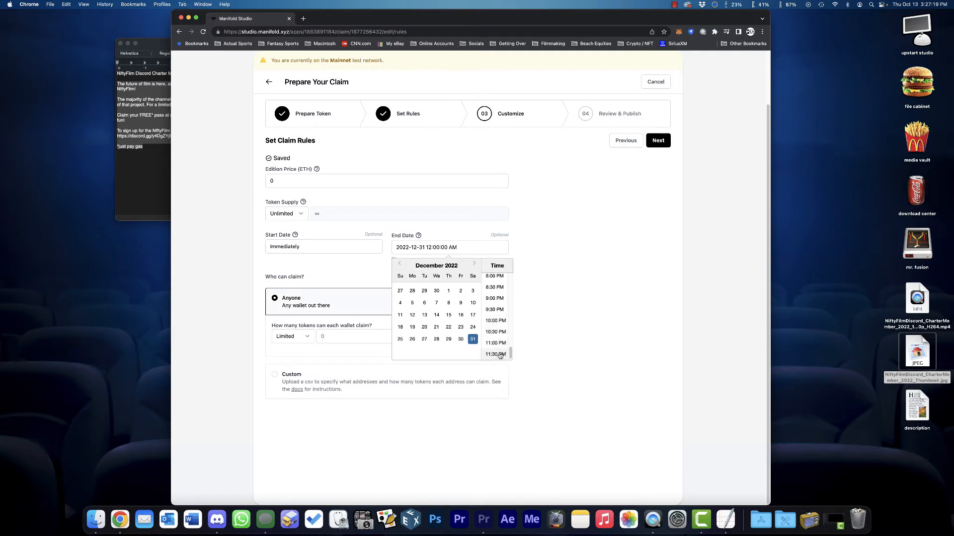
pyautogui.click(495, 354)
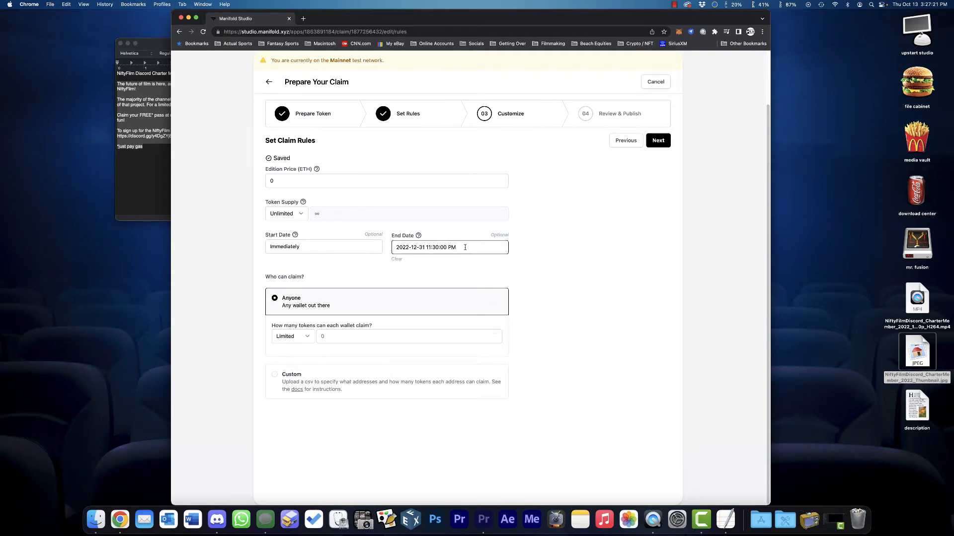
pyautogui.click(449, 247)
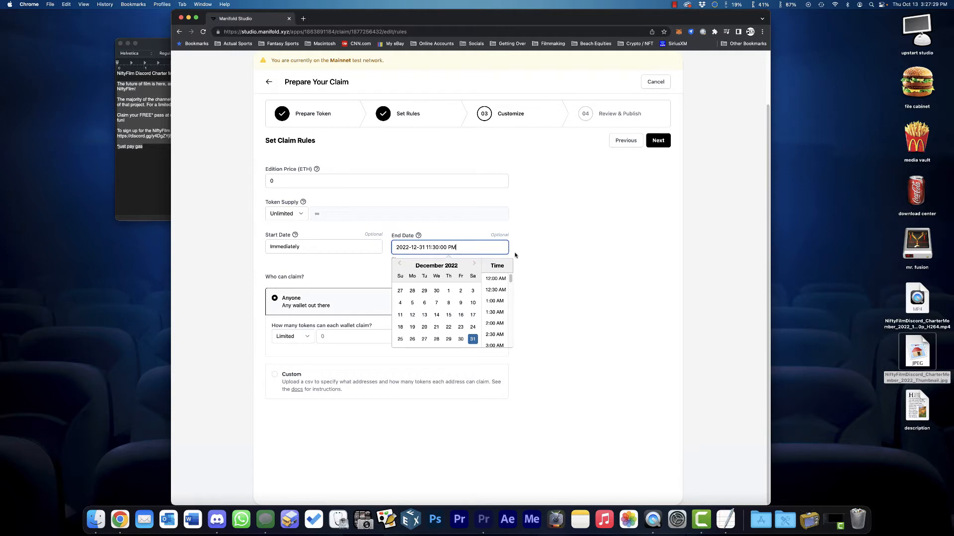
pyautogui.click(287, 314)
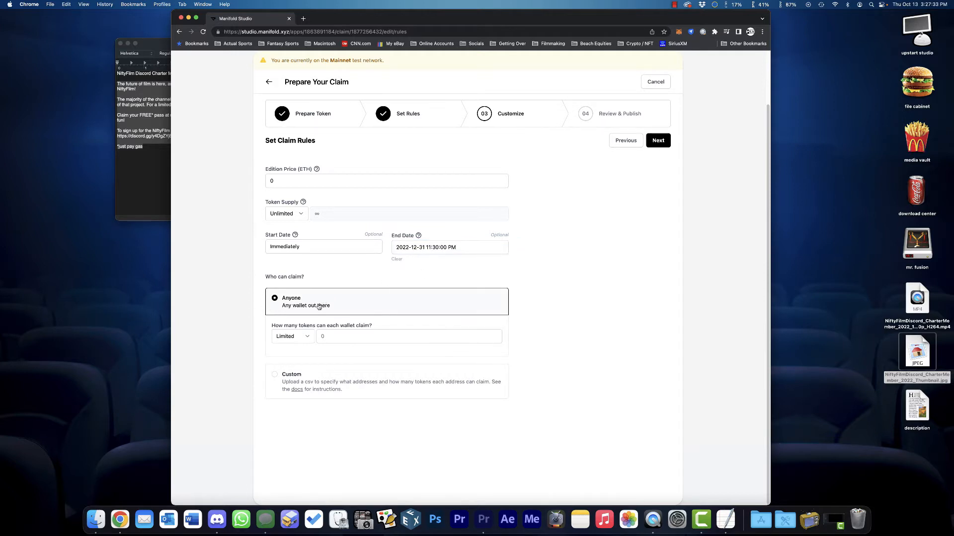
pyautogui.moveTo(333, 310)
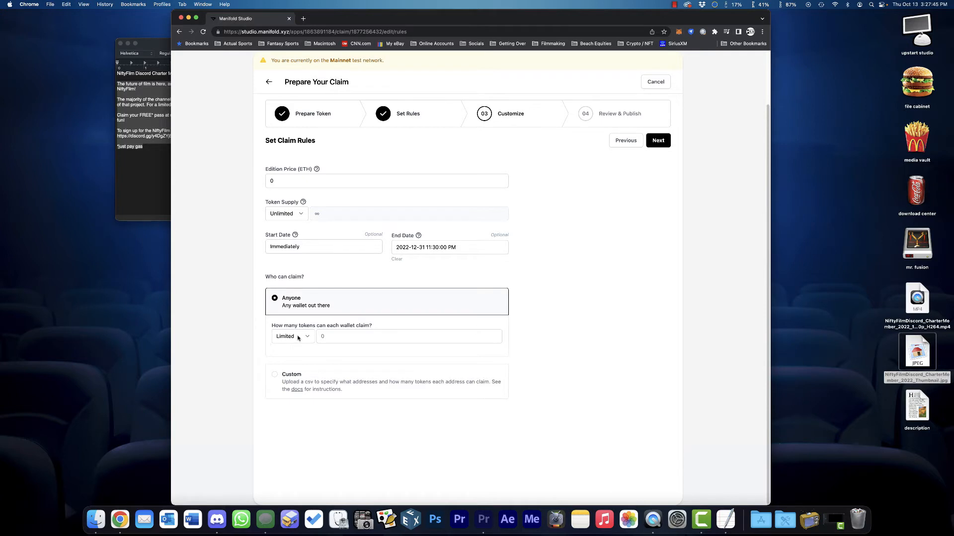
# Enter 1 in the 'How many tokens can each wallet claim?' field.
pyautogui.click(292, 336)
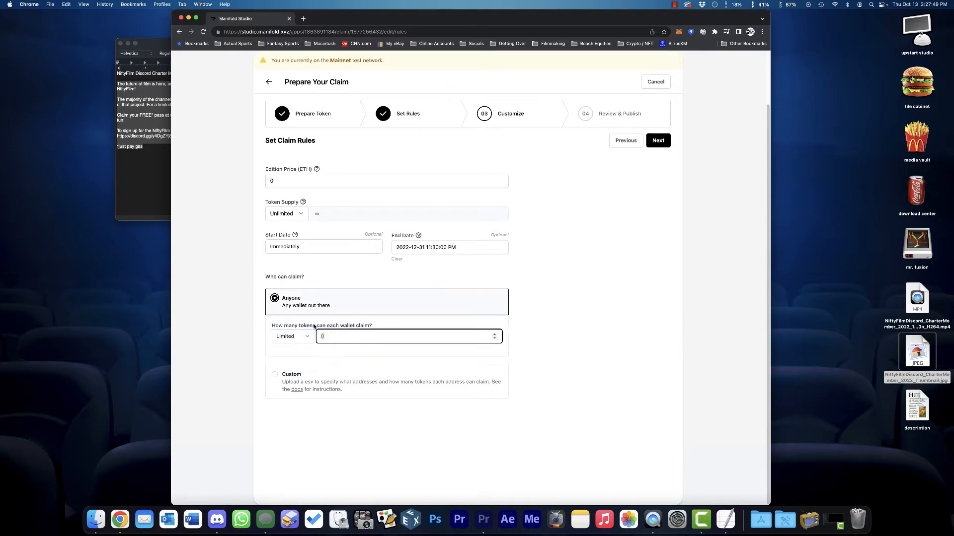
pyautogui.write('1')
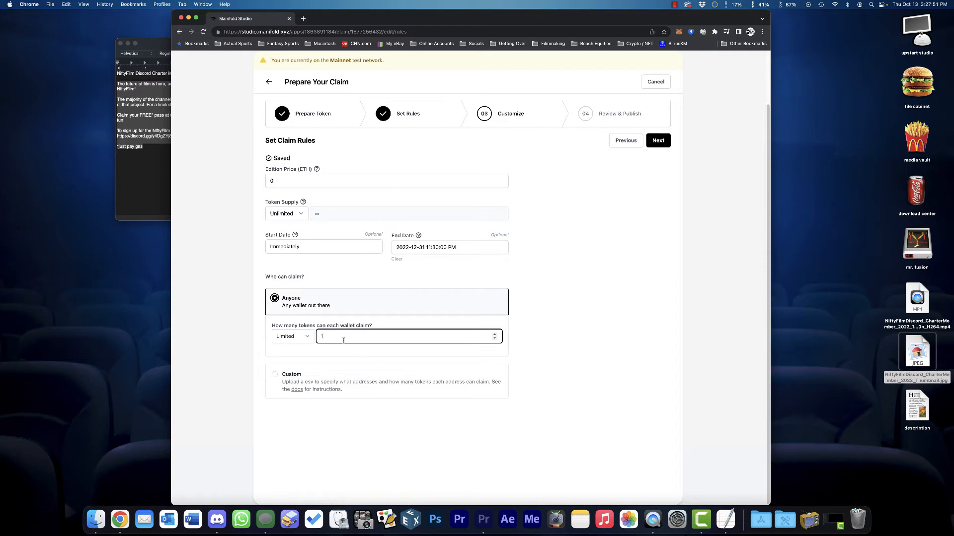
# Write the claim page description with the niftyfilm homepage and niftyfilm/discord links.
pyautogui.click(657, 140)
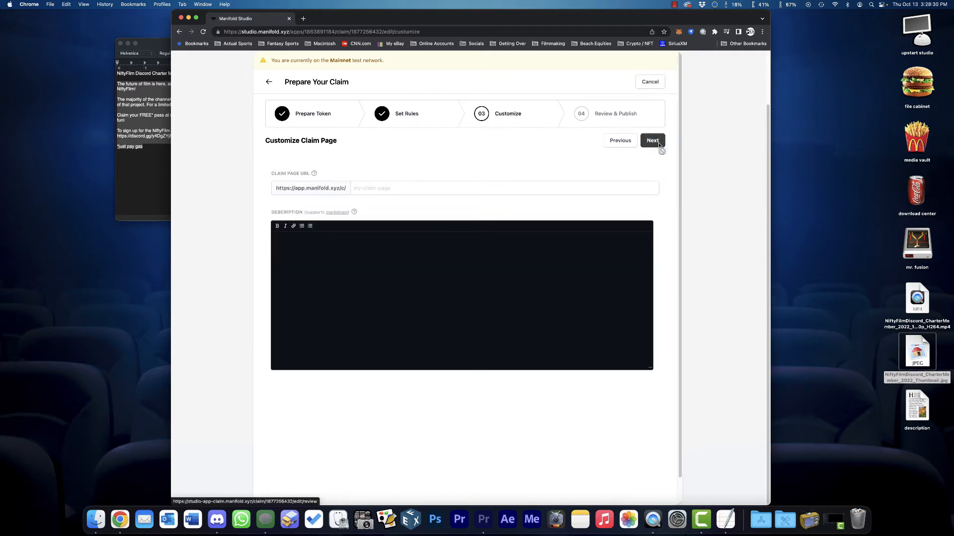
pyautogui.click(652, 140)
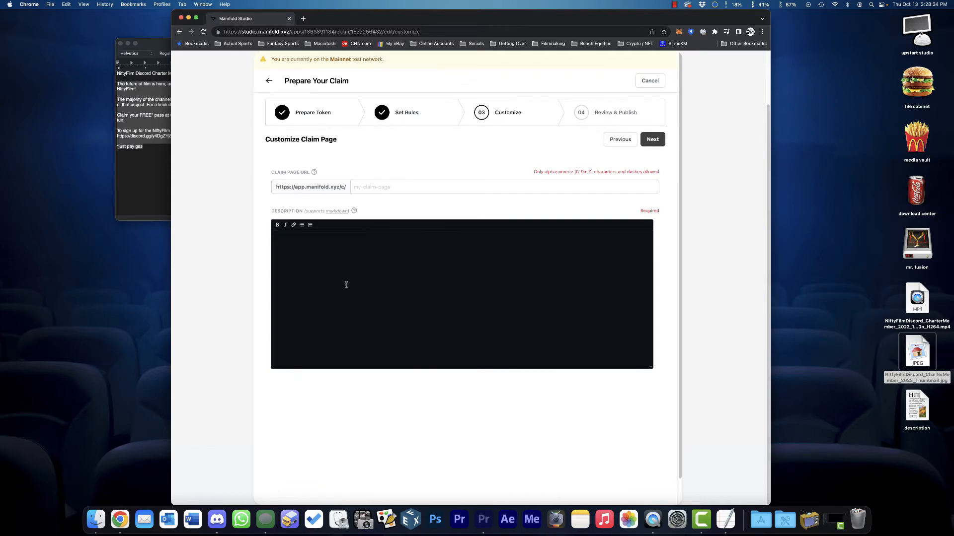
pyautogui.moveTo(353, 211)
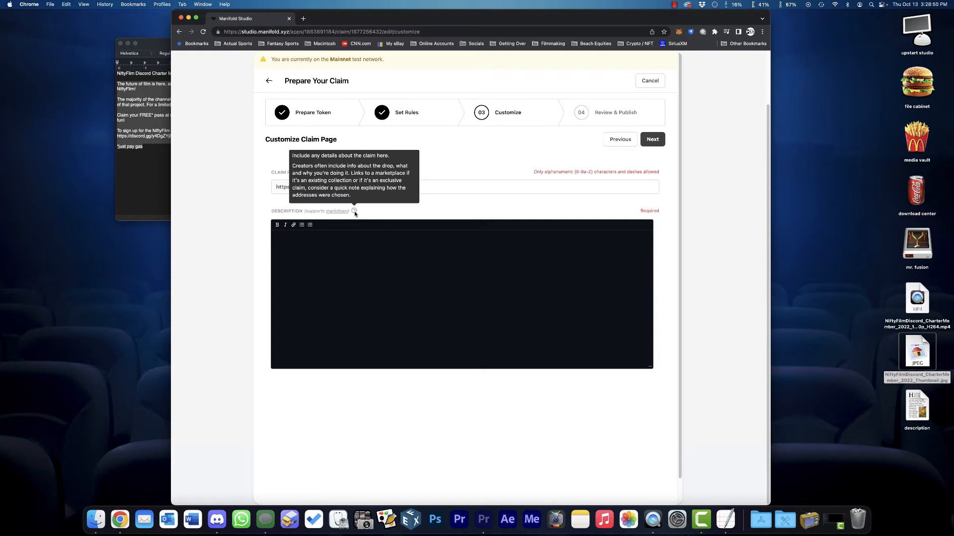
pyautogui.moveTo(130, 171)
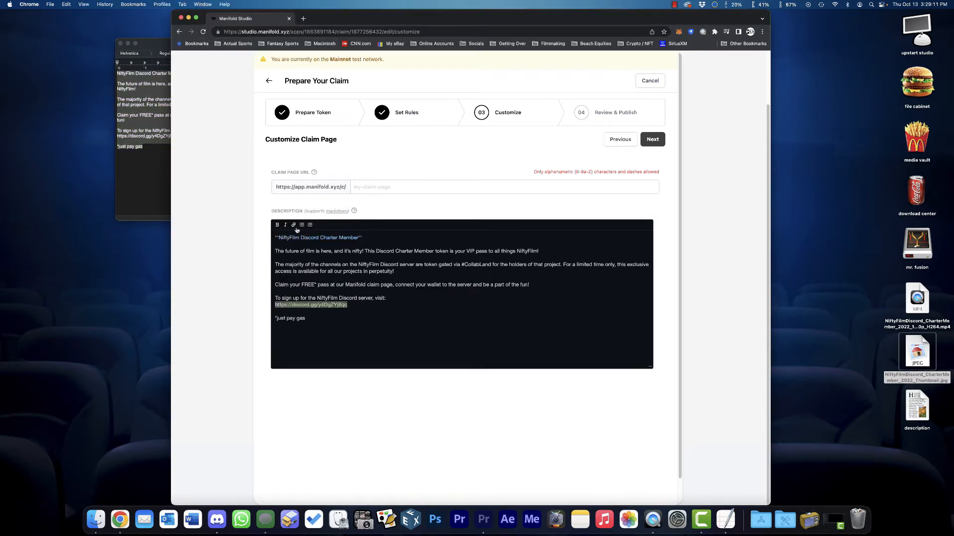
pyautogui.write('Visit our official homepage at niftyfilm.io')
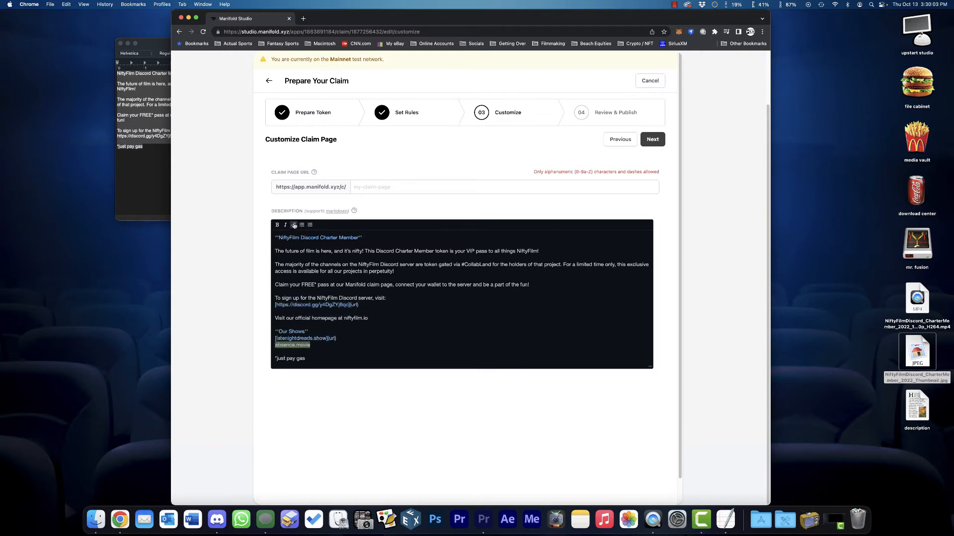
pyautogui.write('niftyfilm/discord')
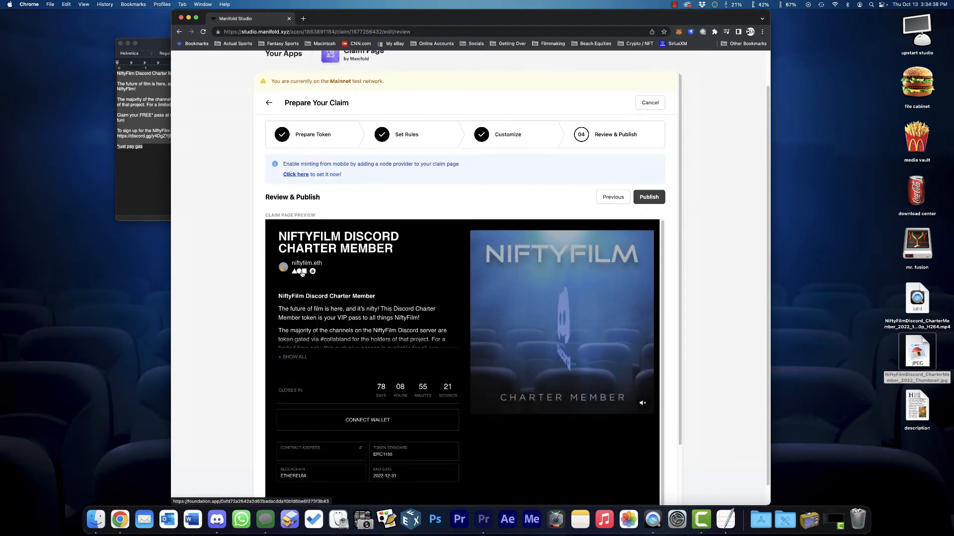
# Scroll through the Claim Page Preview to see the full description.
pyautogui.scroll(-3)
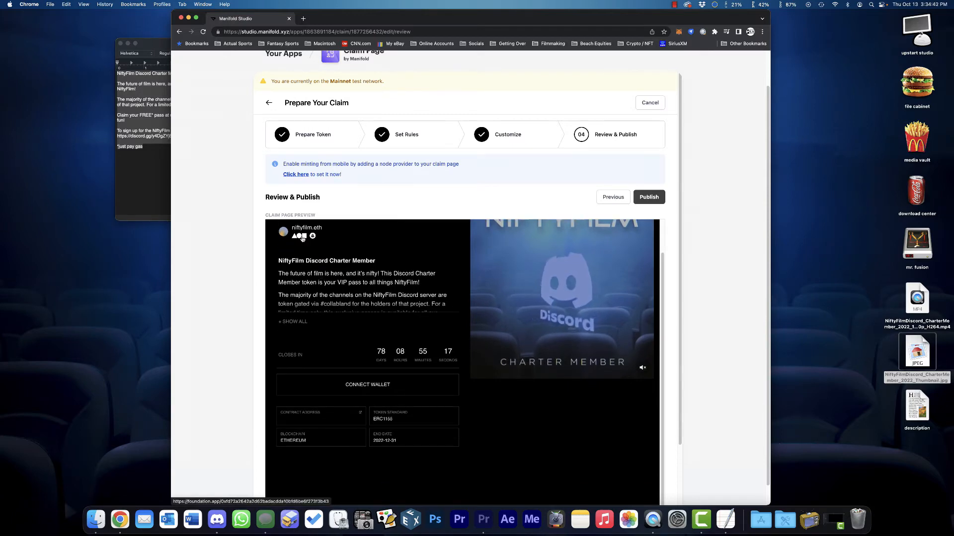
pyautogui.scroll(-3)
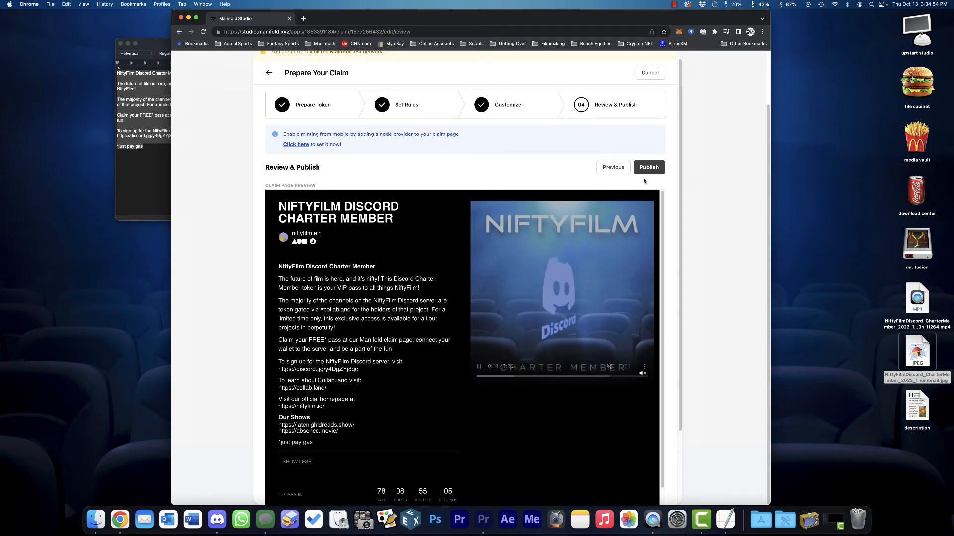
pyautogui.scroll(-3)
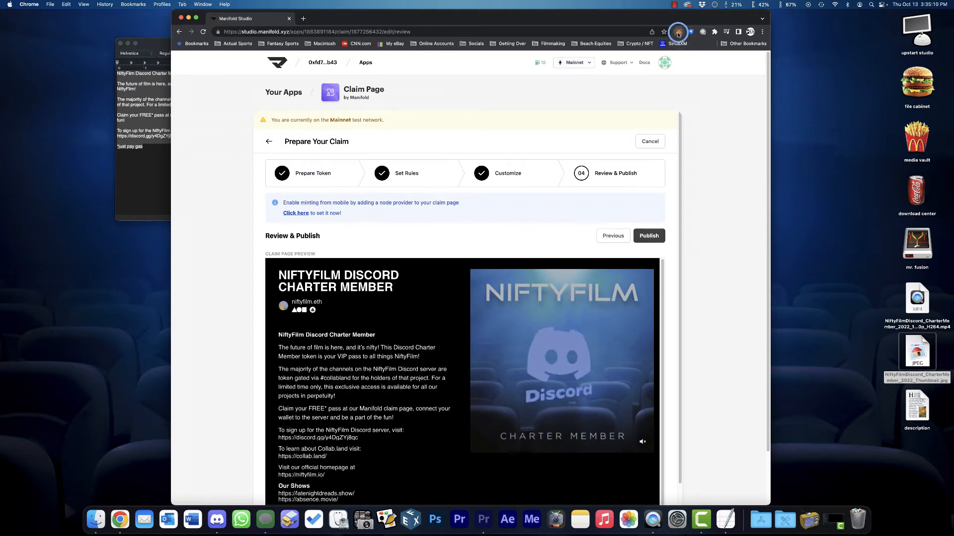
# Open the wallet extension and choose Ethereum Mainnet in its network list.
pyautogui.click(677, 31)
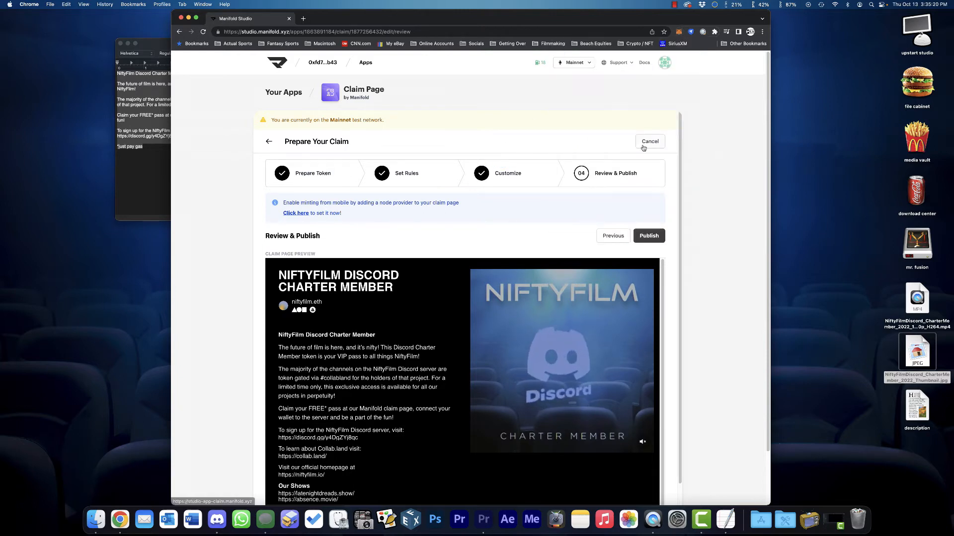
pyautogui.click(648, 236)
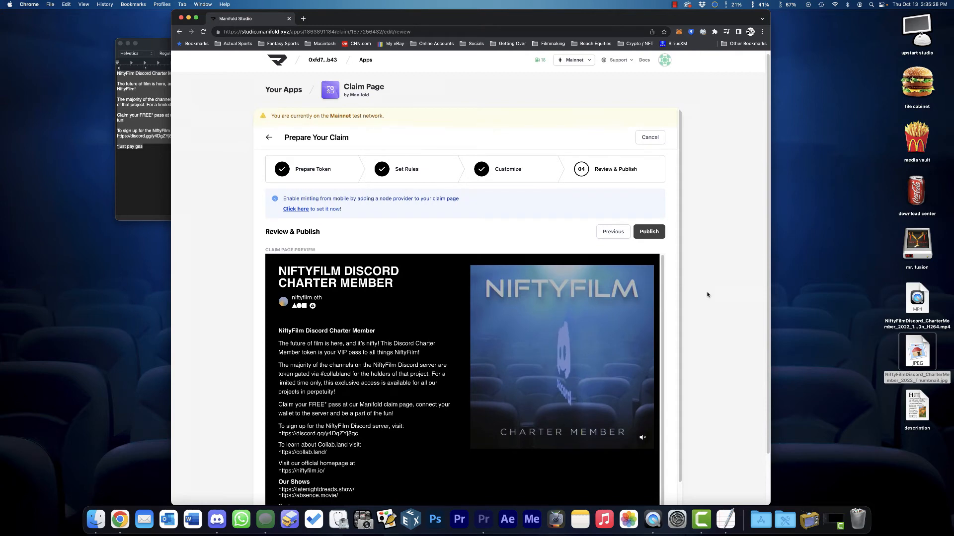
pyautogui.scroll(-3)
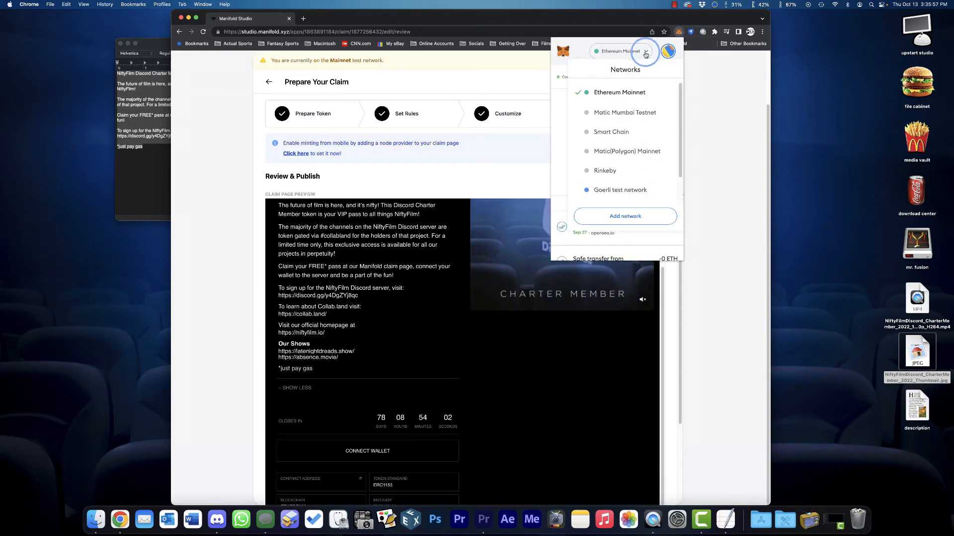
pyautogui.click(620, 189)
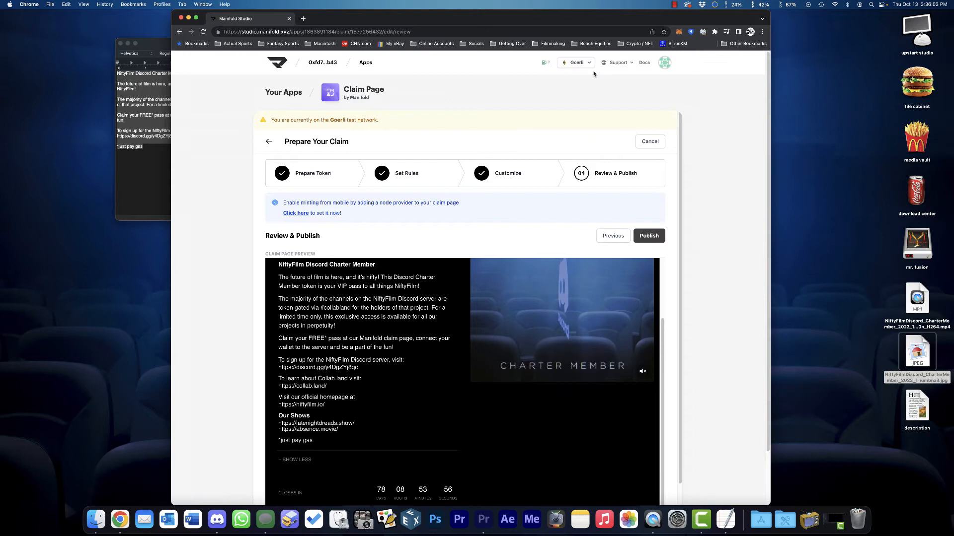
pyautogui.click(574, 63)
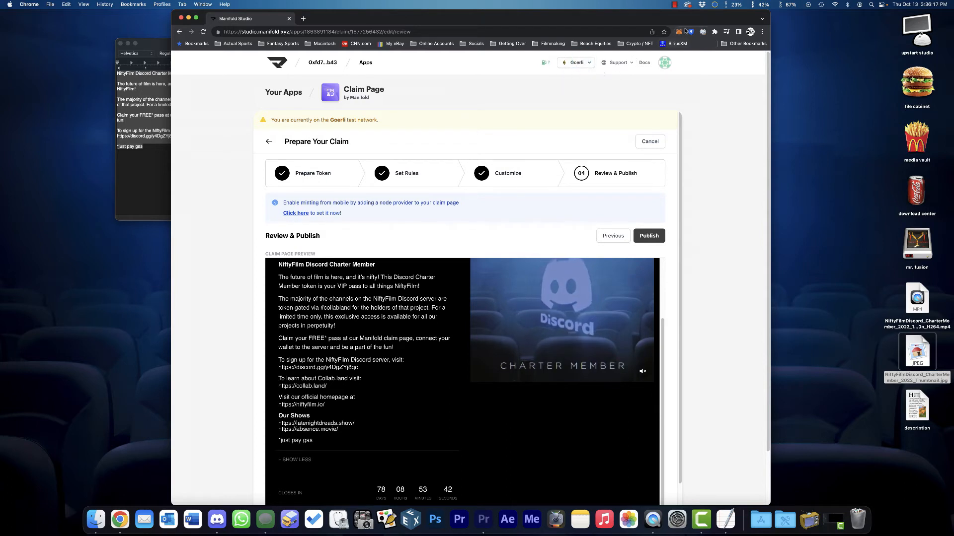
pyautogui.click(688, 31)
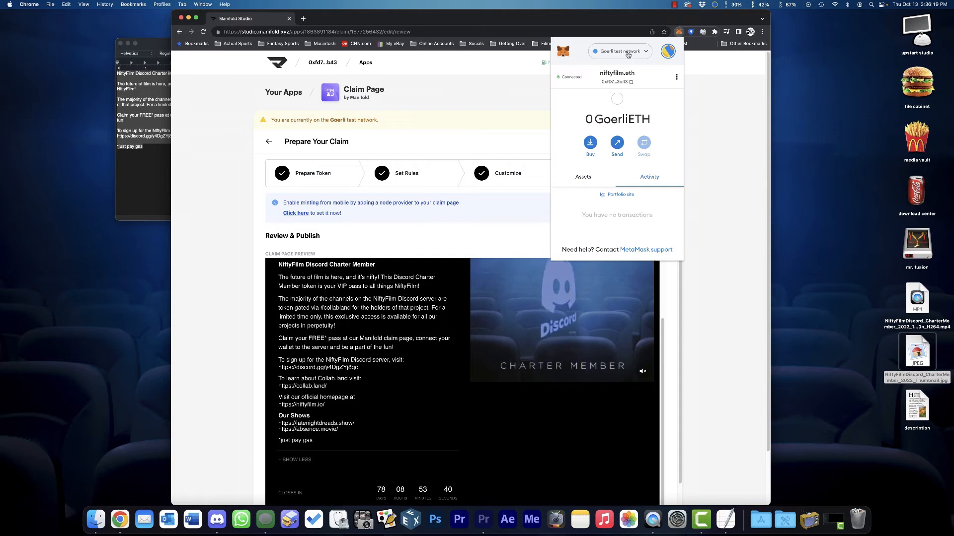
pyautogui.click(619, 52)
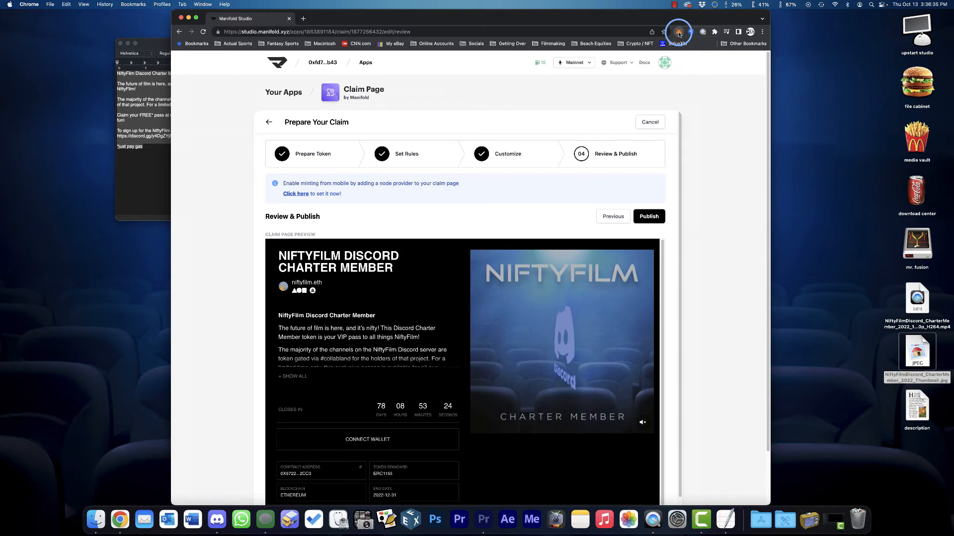
pyautogui.click(678, 32)
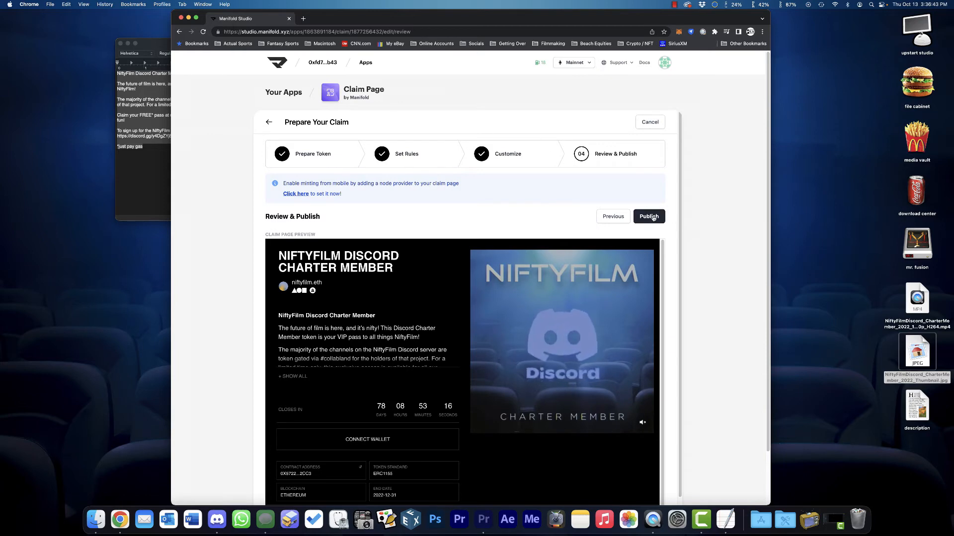
# Publish the claim, approving the extension registration and create-claim transactions in MetaMask.
pyautogui.click(648, 216)
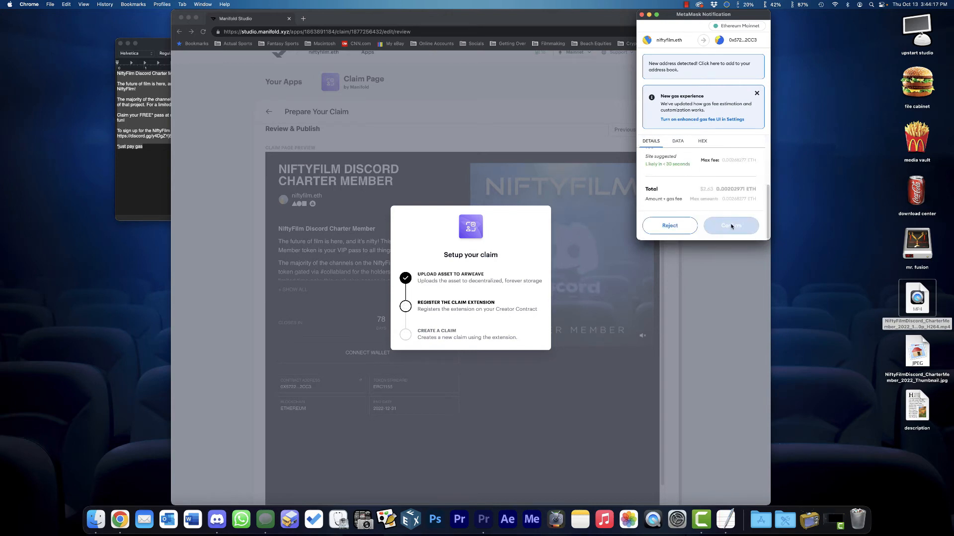
pyautogui.click(730, 226)
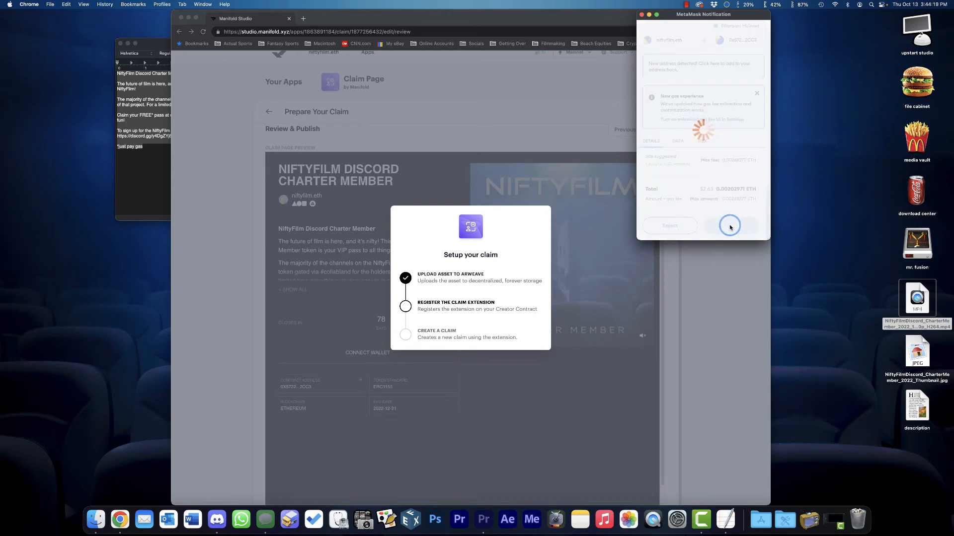
pyautogui.click(729, 225)
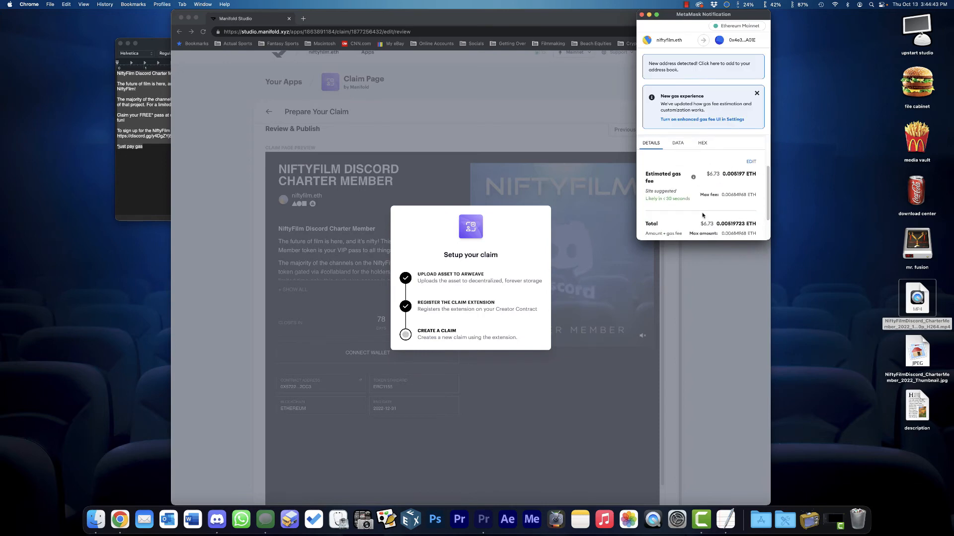
pyautogui.scroll(-3)
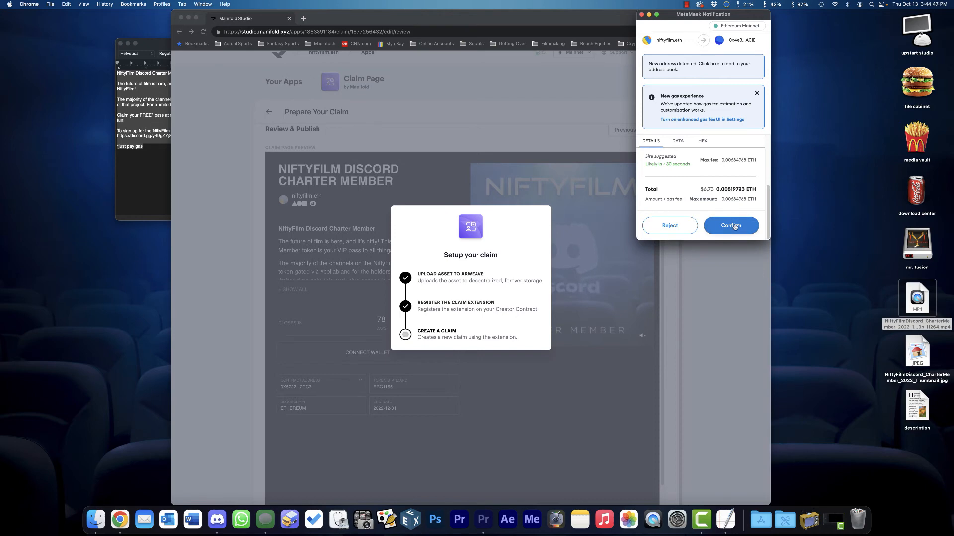
pyautogui.click(730, 225)
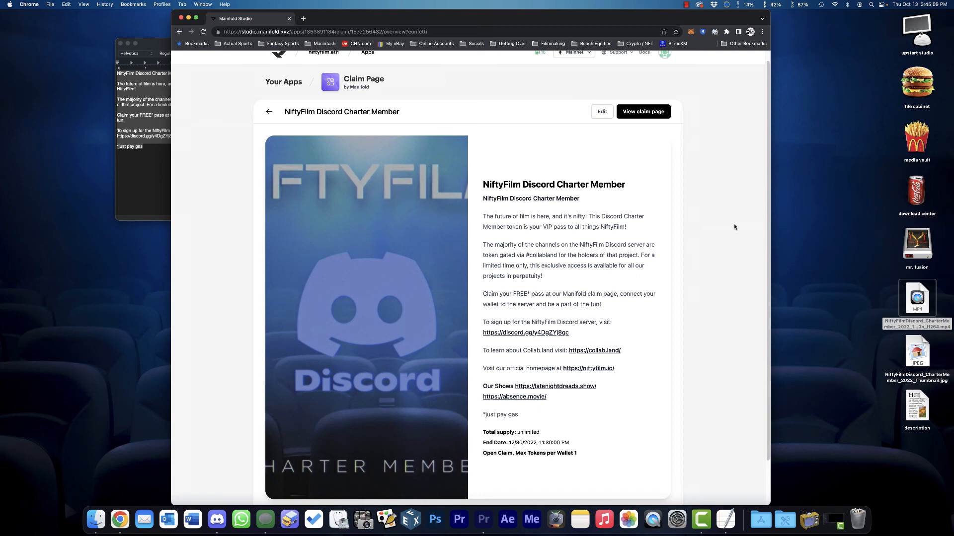
# View the live public claim page for NiftyFilm Discord Charter Member.
pyautogui.scroll(-3)
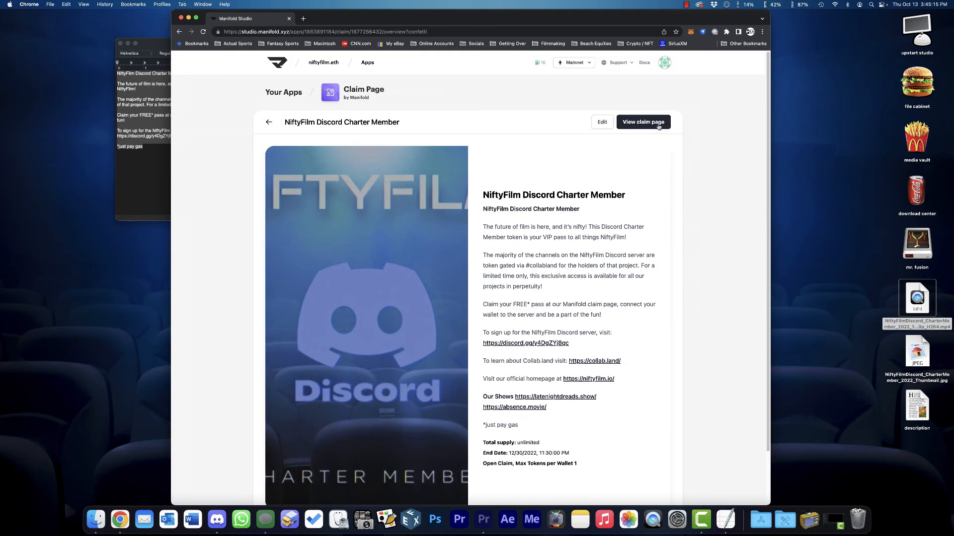
pyautogui.click(642, 122)
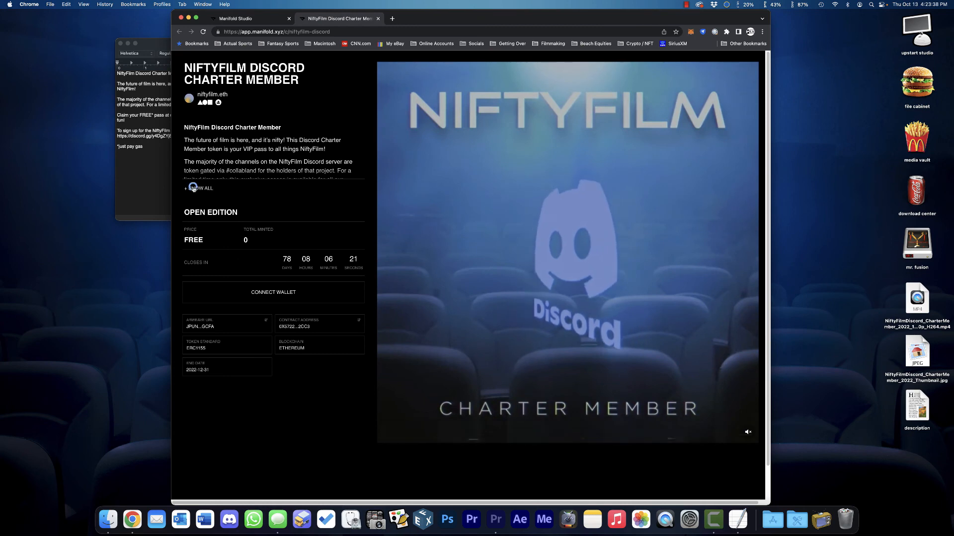
# Show the full description, turn on the video sound, and connect the wallet.
pyautogui.click(201, 188)
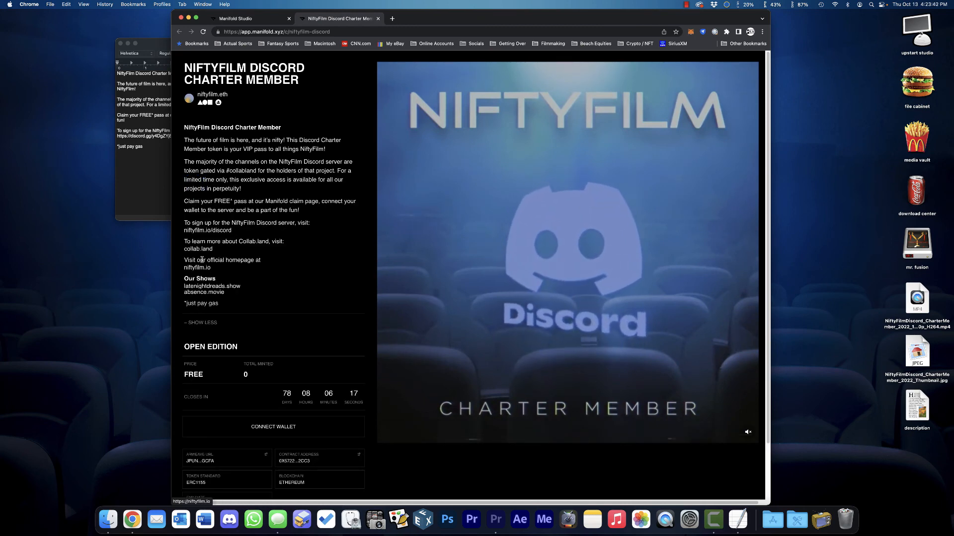
pyautogui.click(568, 243)
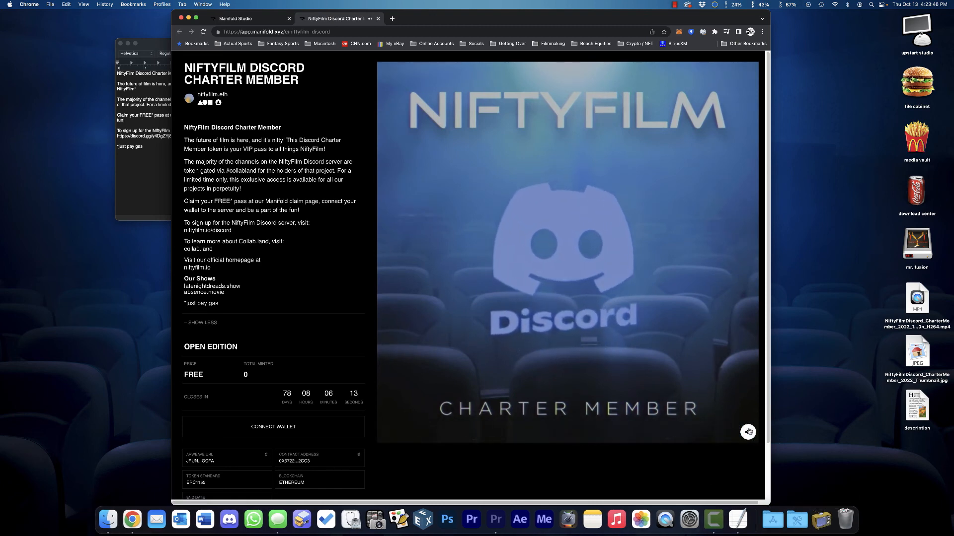
pyautogui.click(748, 431)
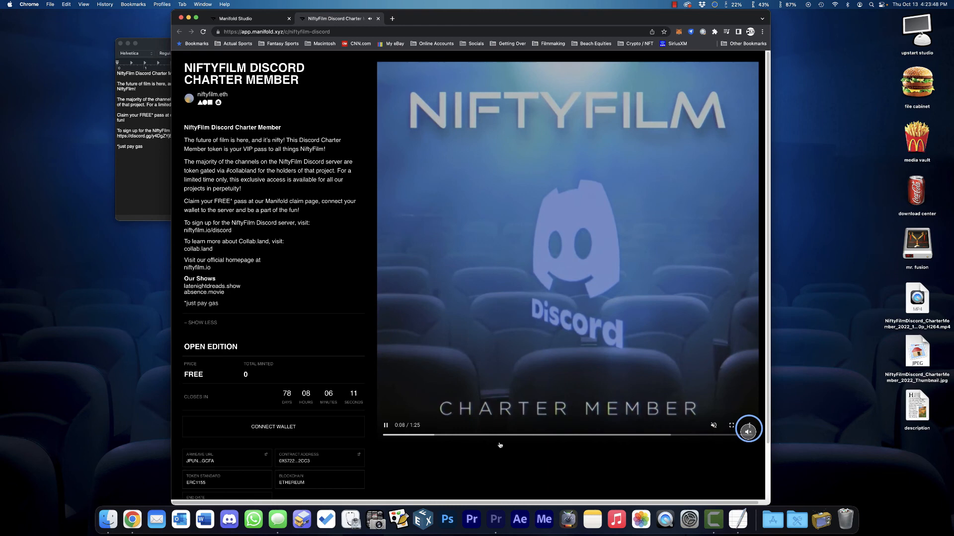
pyautogui.click(273, 426)
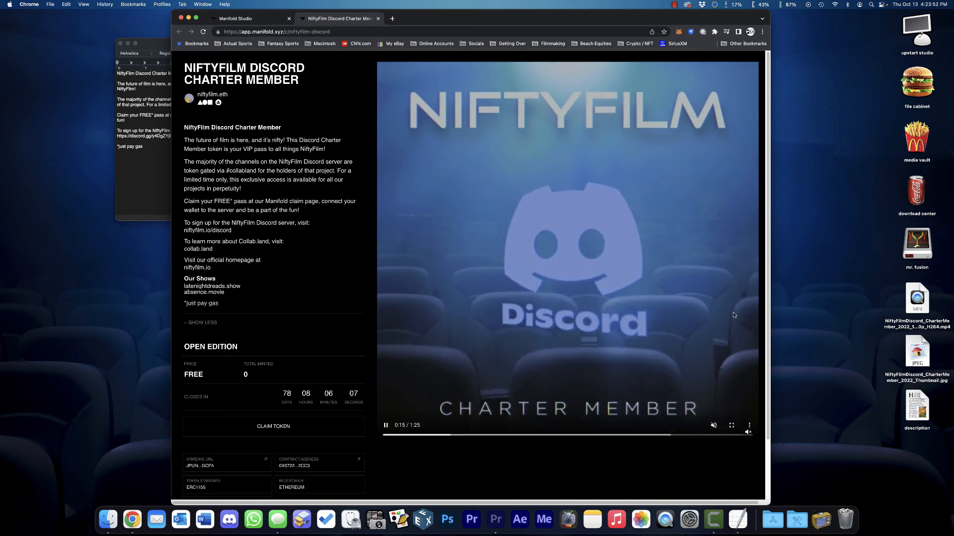
# Sign in to Manifold, request the free token claim, then reject the transaction.
pyautogui.click(273, 426)
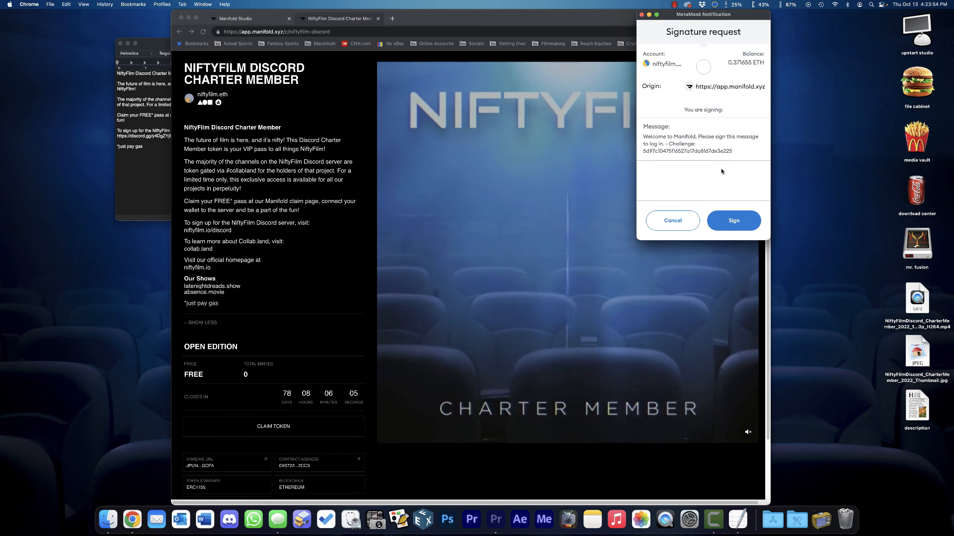
pyautogui.click(734, 220)
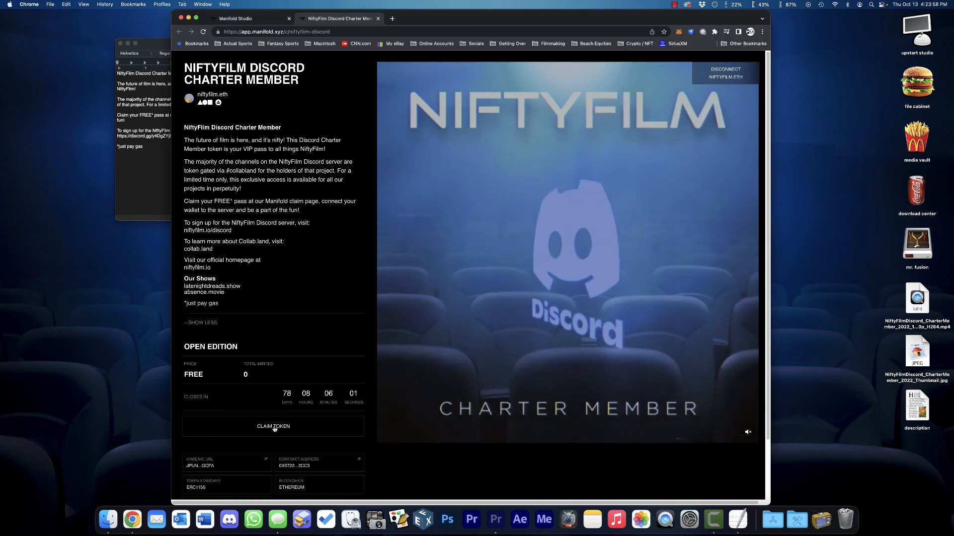
pyautogui.click(273, 426)
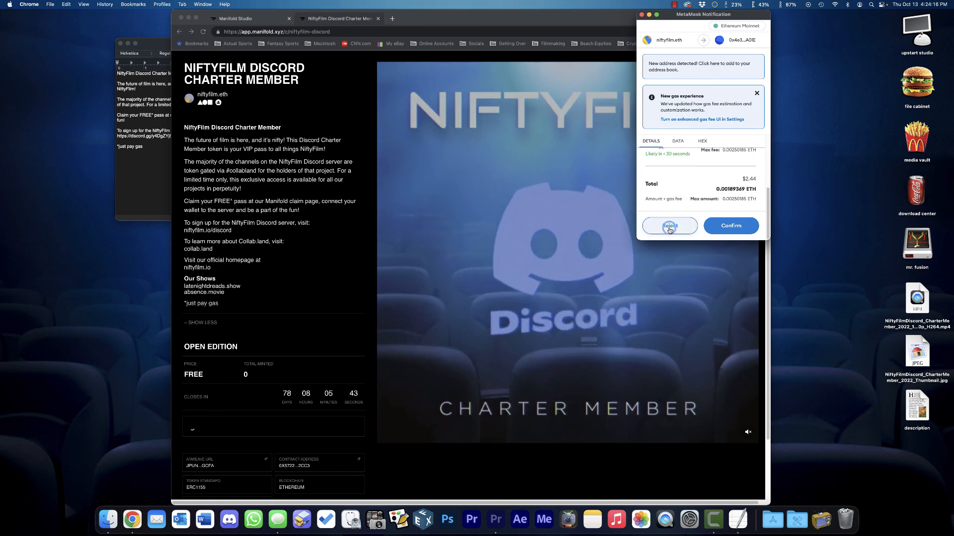
pyautogui.click(669, 225)
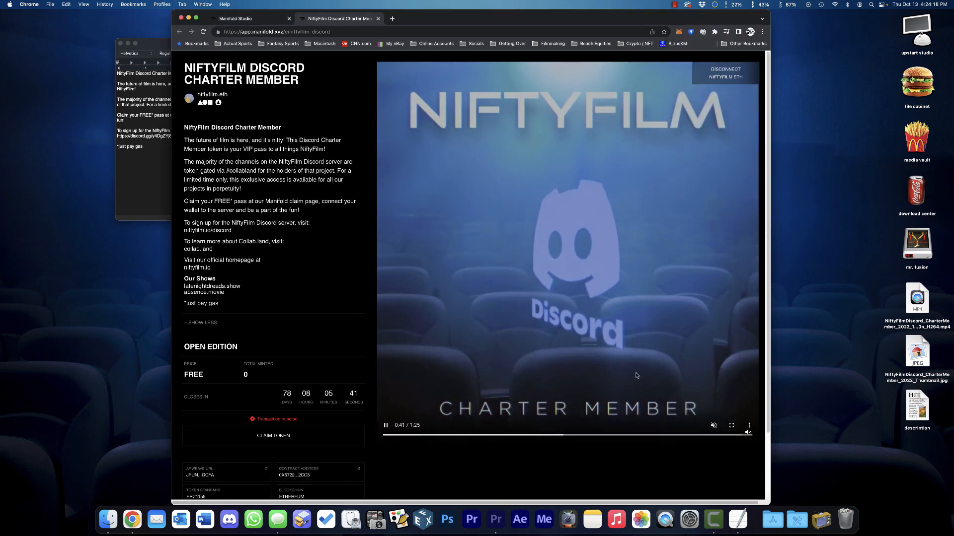